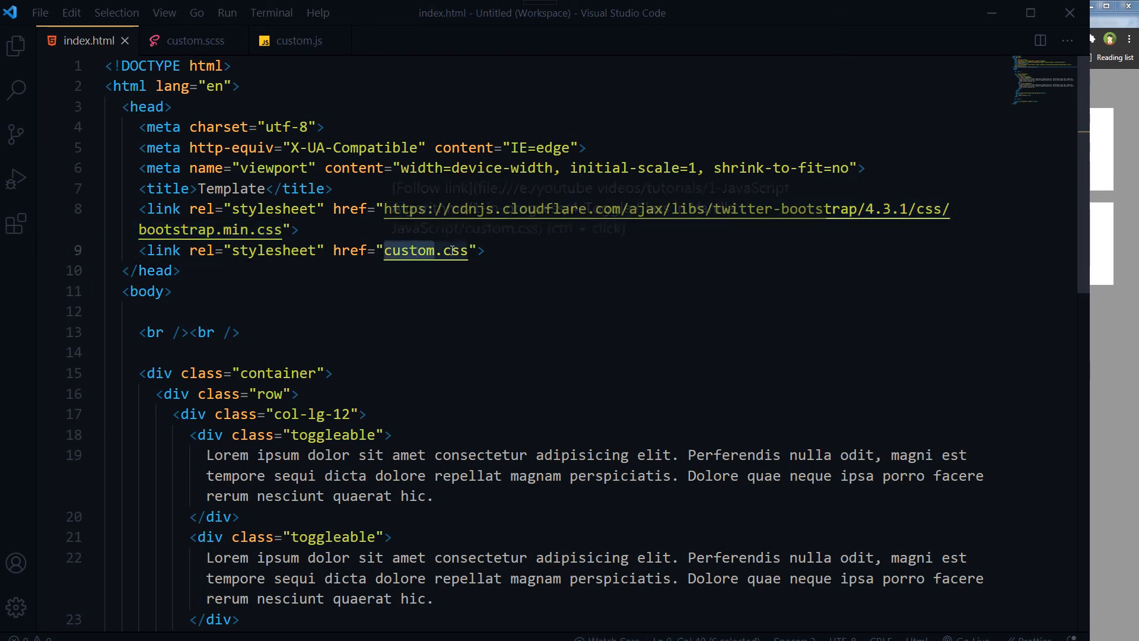
Look through the script, stylesheet and markup, then start adding an 'active' class to the first toggleable div.
{"action": "scroll", "scroll_direction": "down", "scroll_amount": 3}
{"action": "type", "text": "<script src=\"custom.js\" defer></script>"}
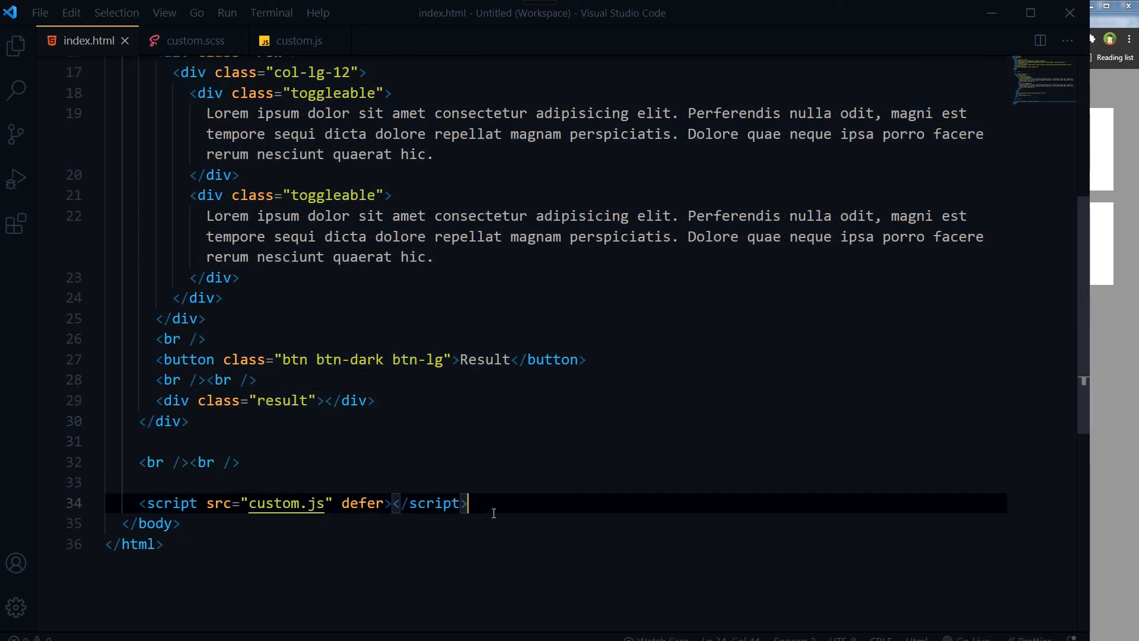
{"action": "left_click", "coordinate": [299, 41]}
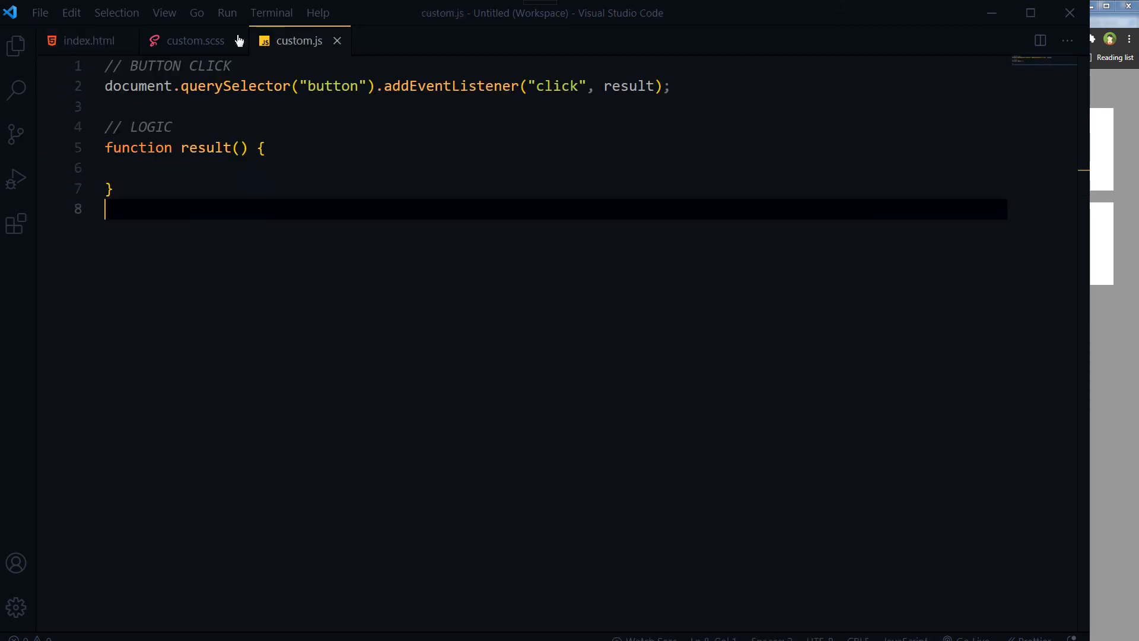
{"action": "left_click", "coordinate": [194, 41]}
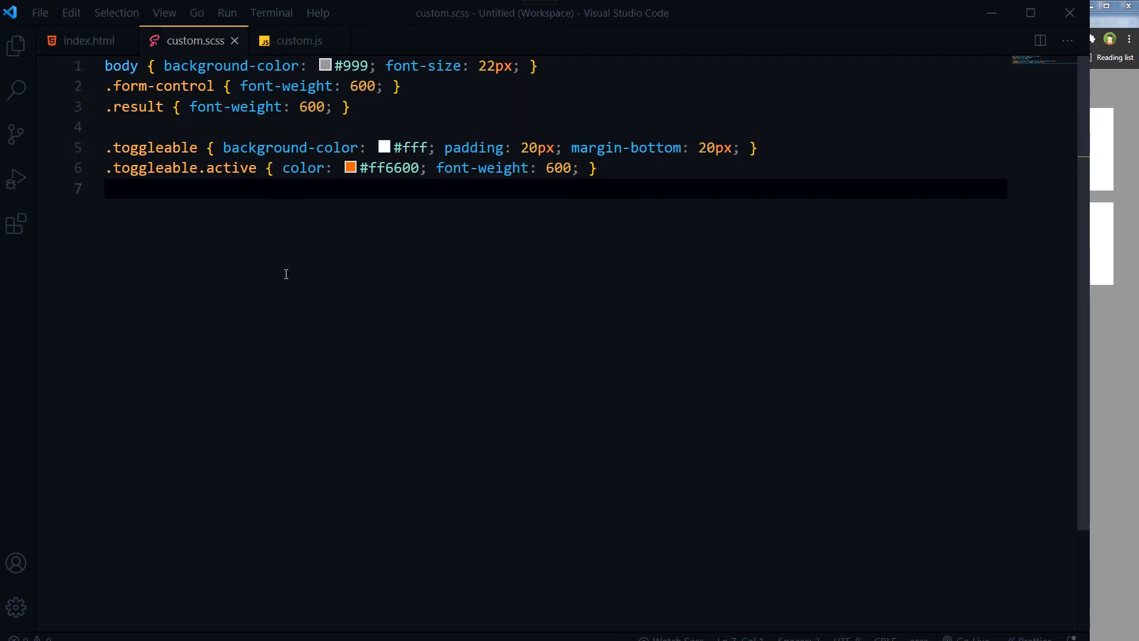
{"action": "left_click", "coordinate": [85, 39]}
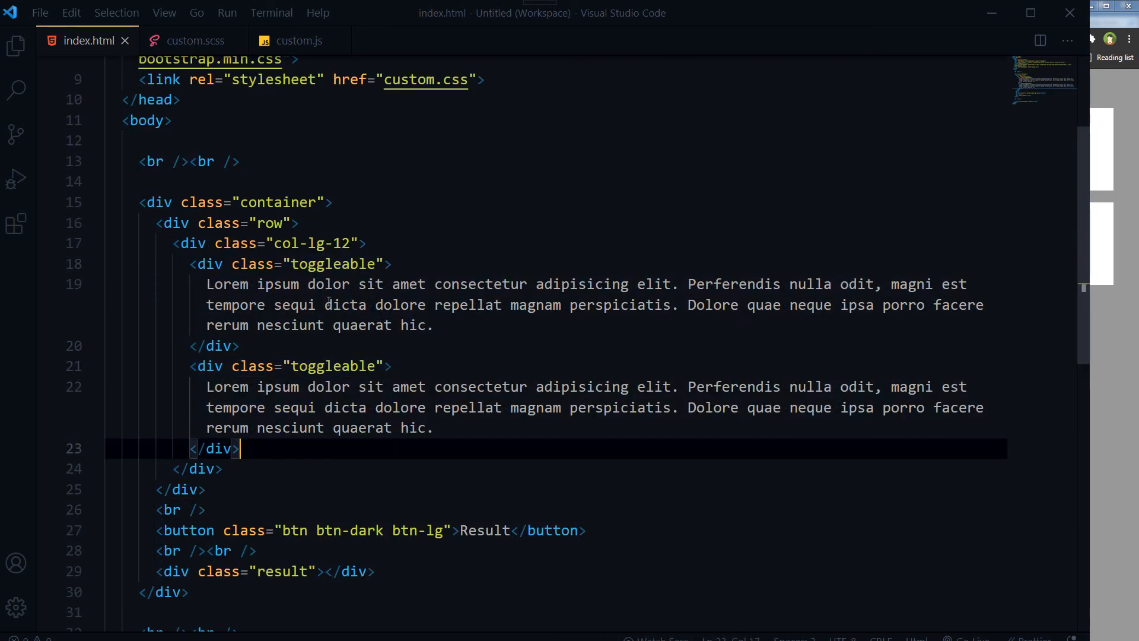
{"action": "double_click", "coordinate": [332, 264]}
{"action": "type", "text": " act"}
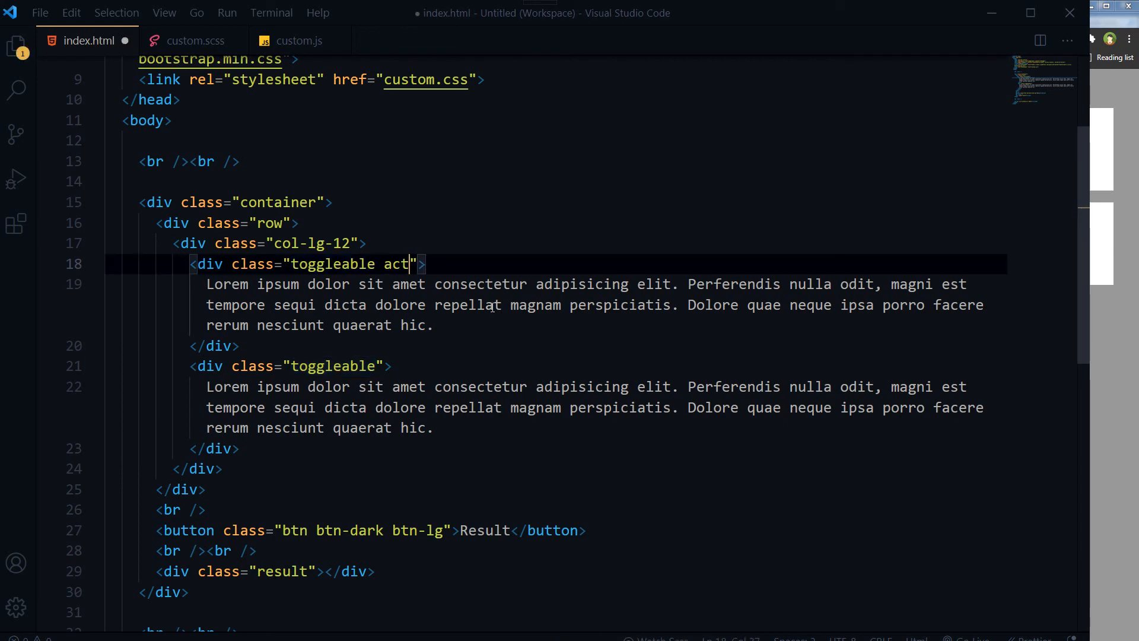
{"action": "type", "text": "ive"}
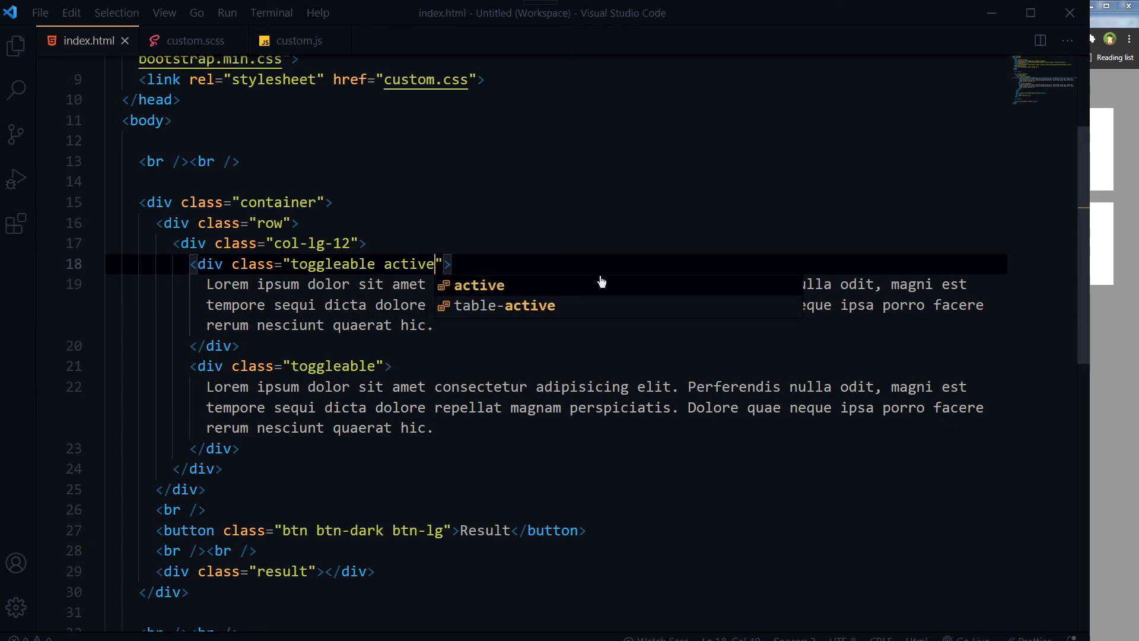
{"action": "left_click", "coordinate": [192, 40]}
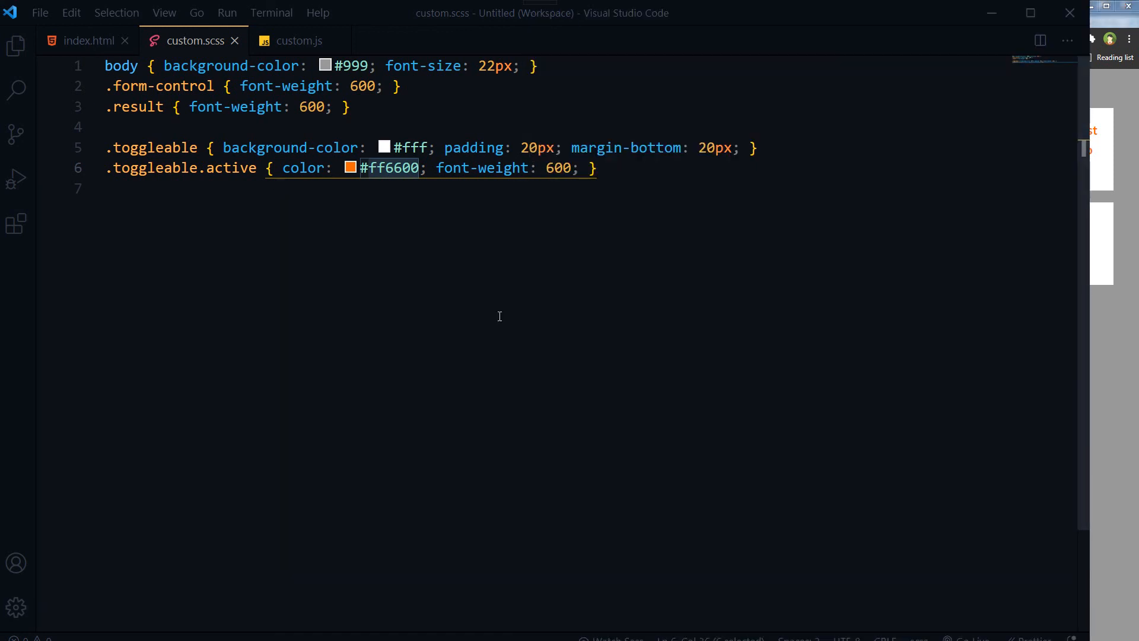
Remove the active class from the first div, then return to custom.js and select 'button' on line 2.
{"action": "left_click", "coordinate": [86, 40]}
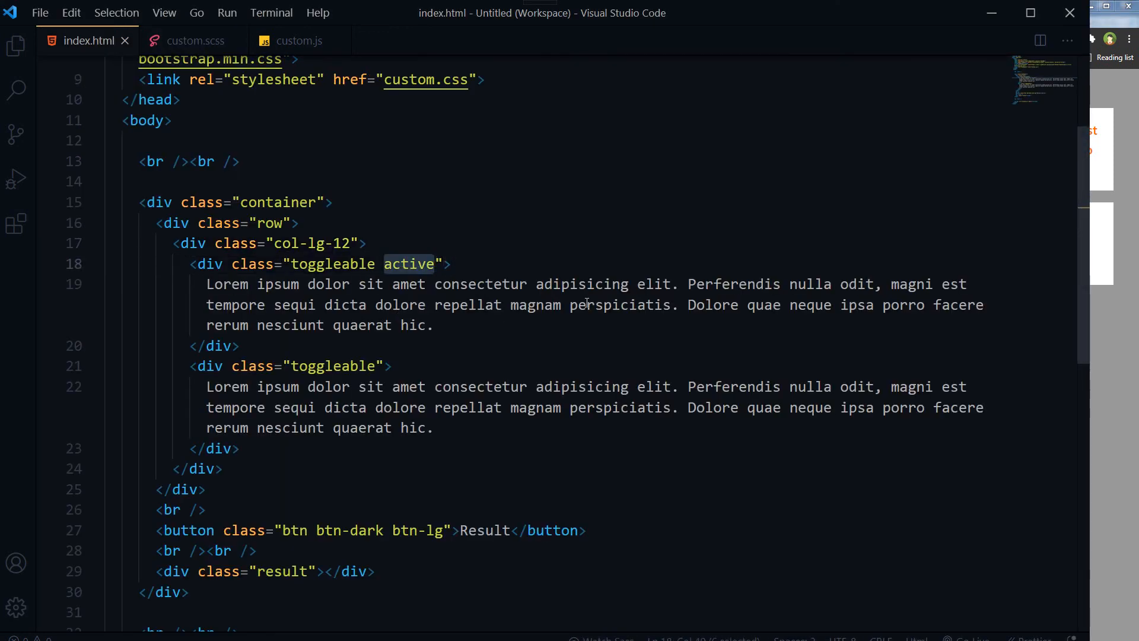
{"action": "key", "text": "Delete"}
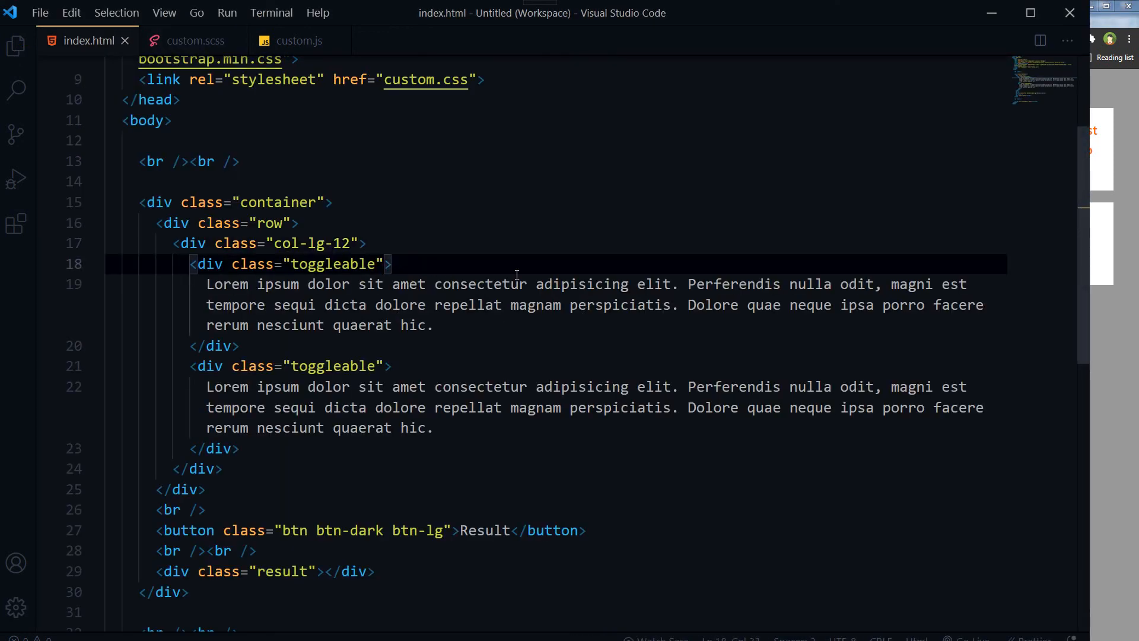
{"action": "mouse_move", "coordinate": [297, 40]}
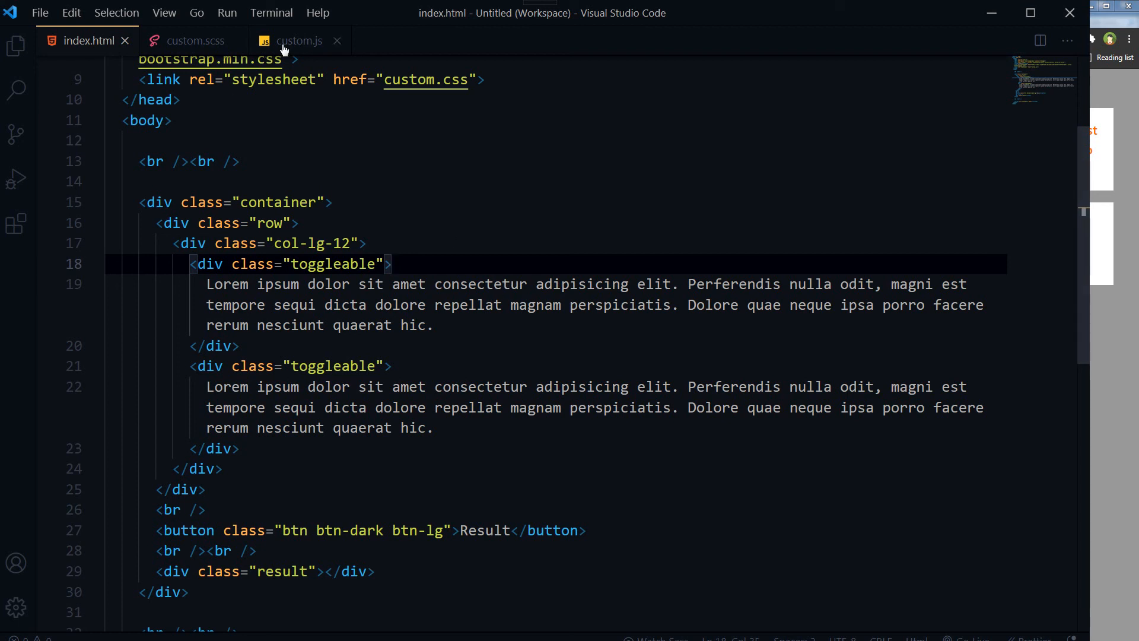
{"action": "left_click", "coordinate": [298, 40]}
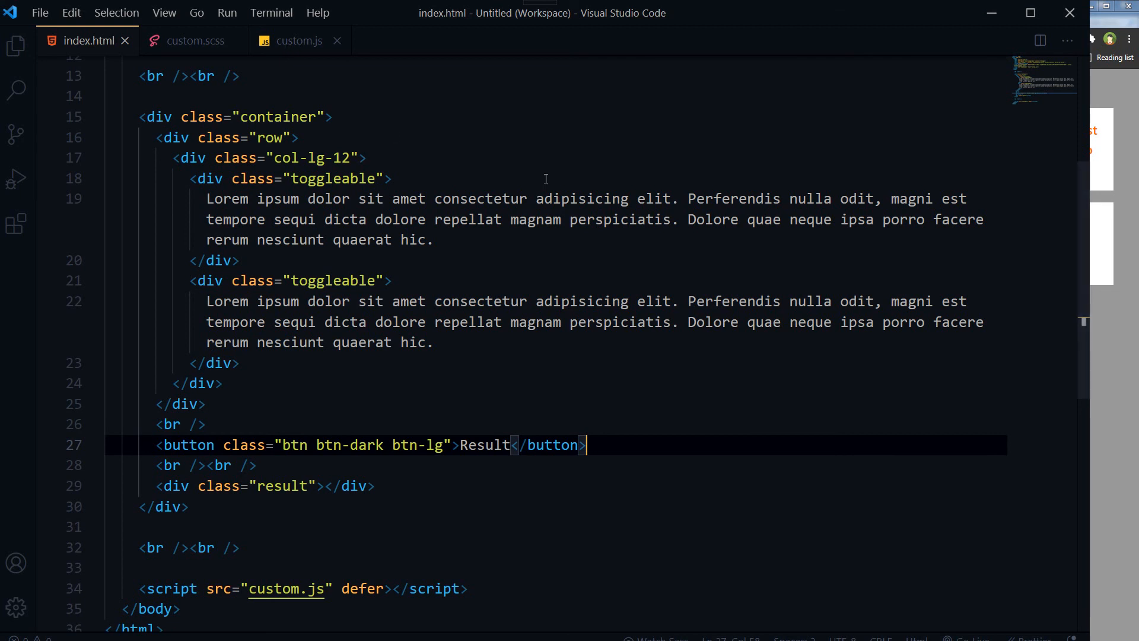
{"action": "left_click", "coordinate": [298, 41]}
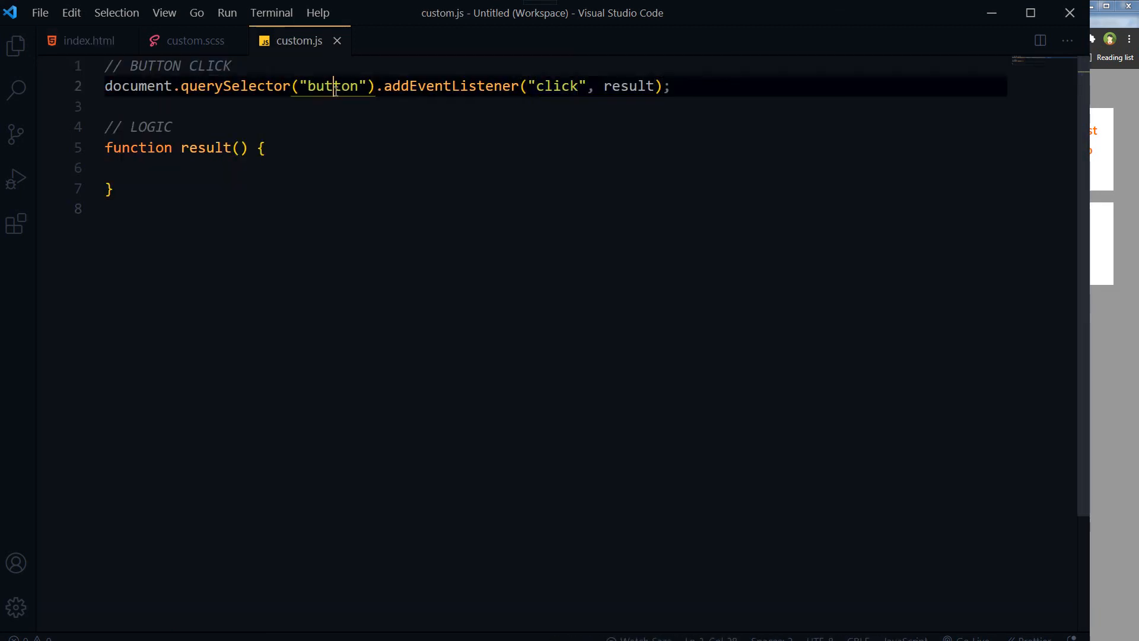
{"action": "double_click", "coordinate": [628, 85]}
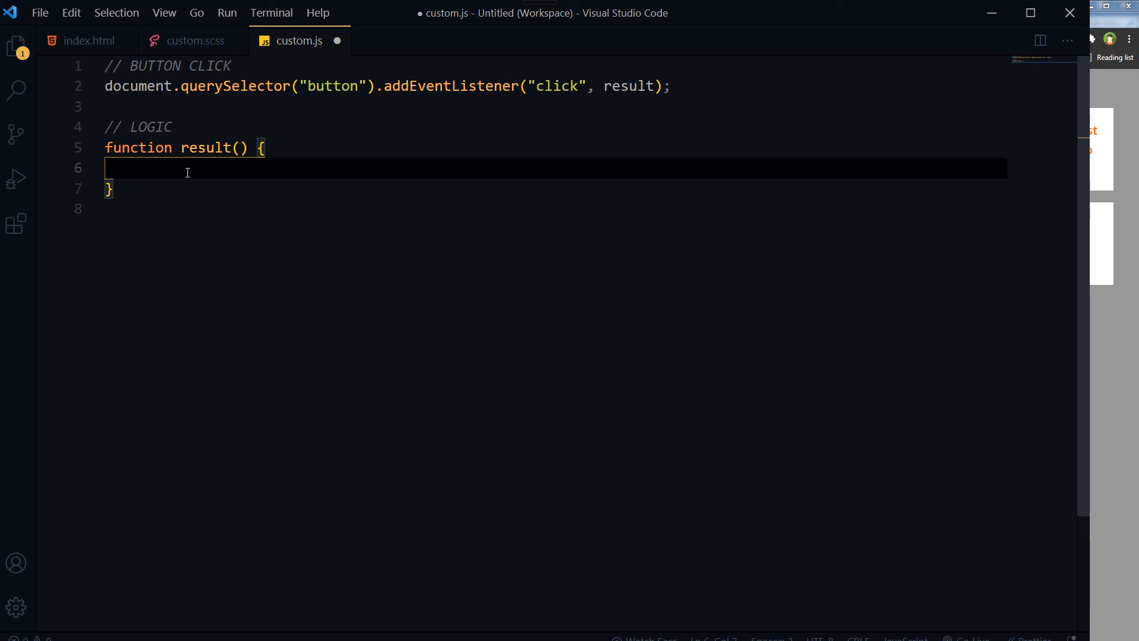
Write let toggleAble = document.querySelector('.toggleable'); after confirming the class name in index.html.
{"action": "type", "text": "let to"}
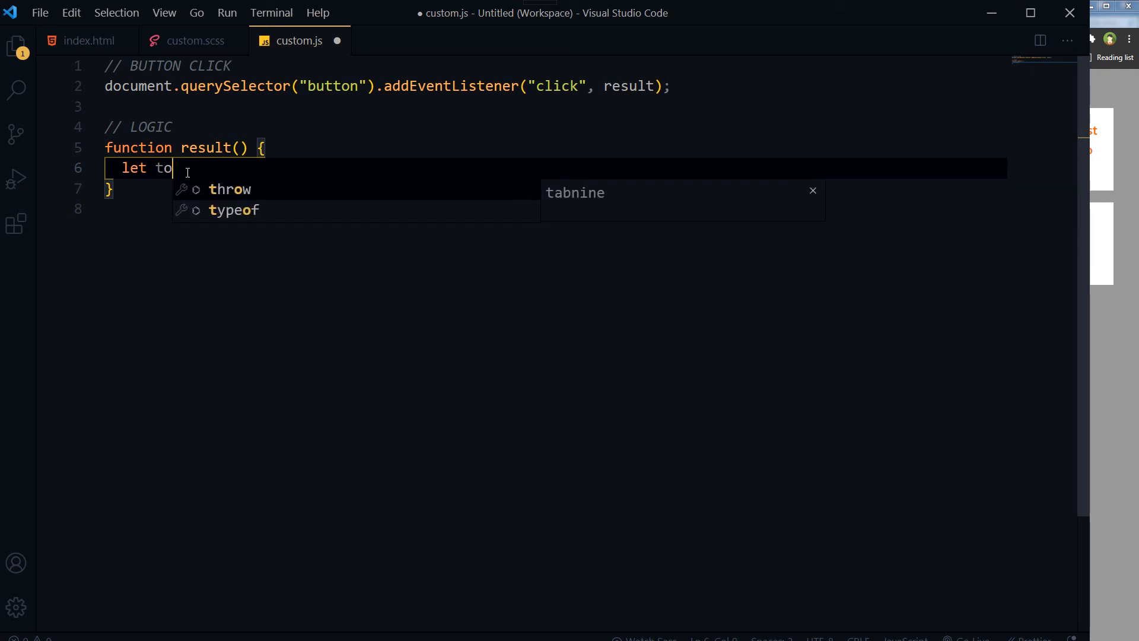
{"action": "type", "text": "ggleab"}
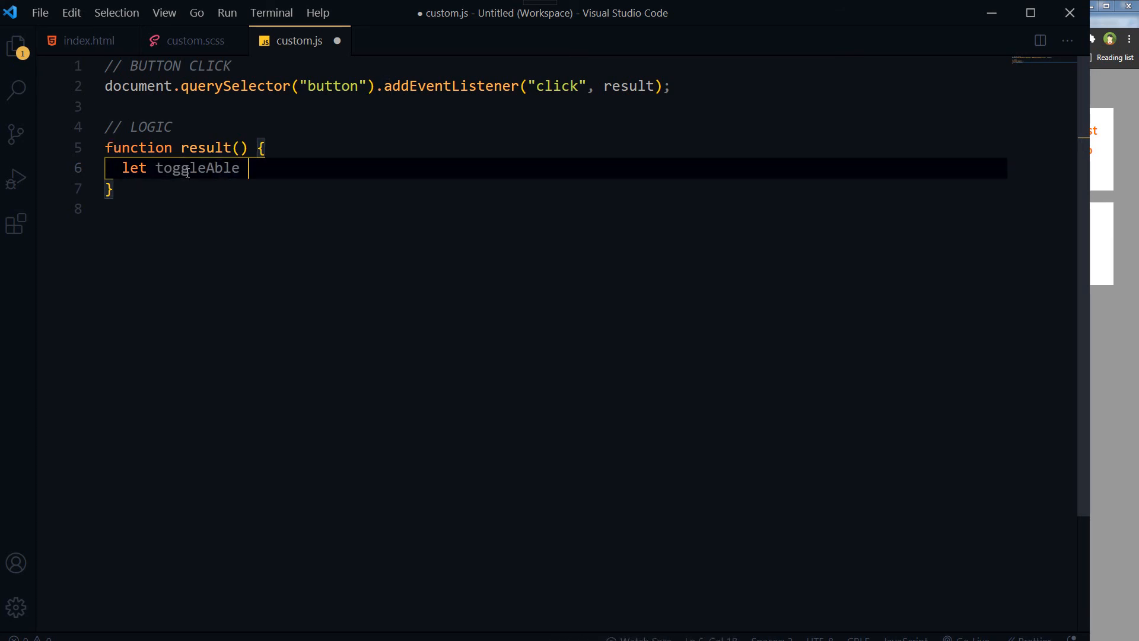
{"action": "type", "text": "= document"}
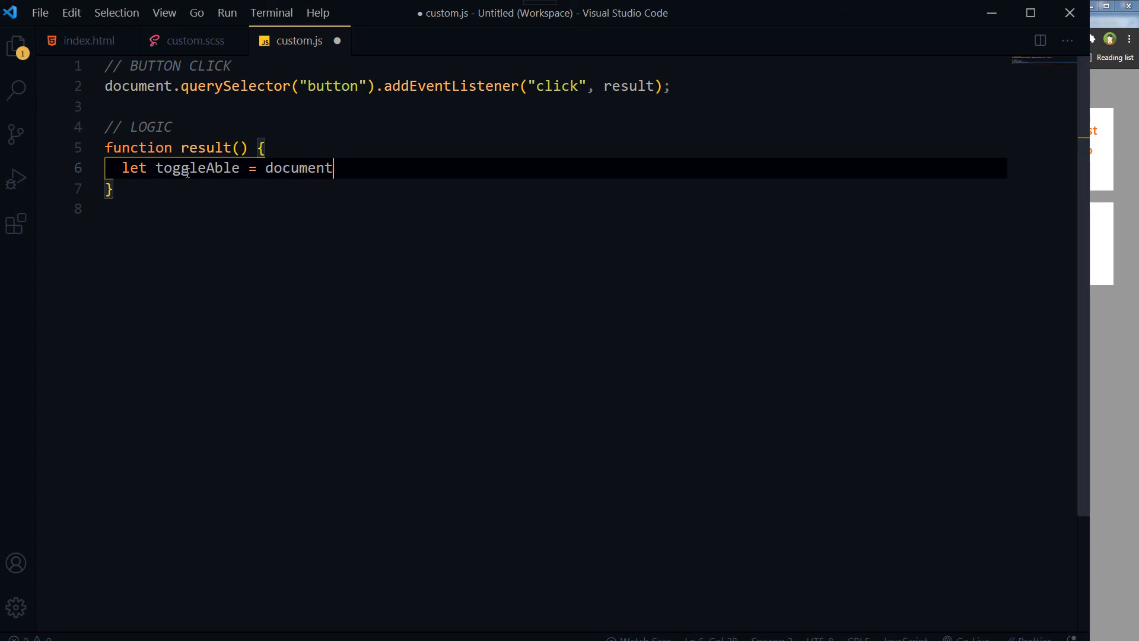
{"action": "type", "text": "."}
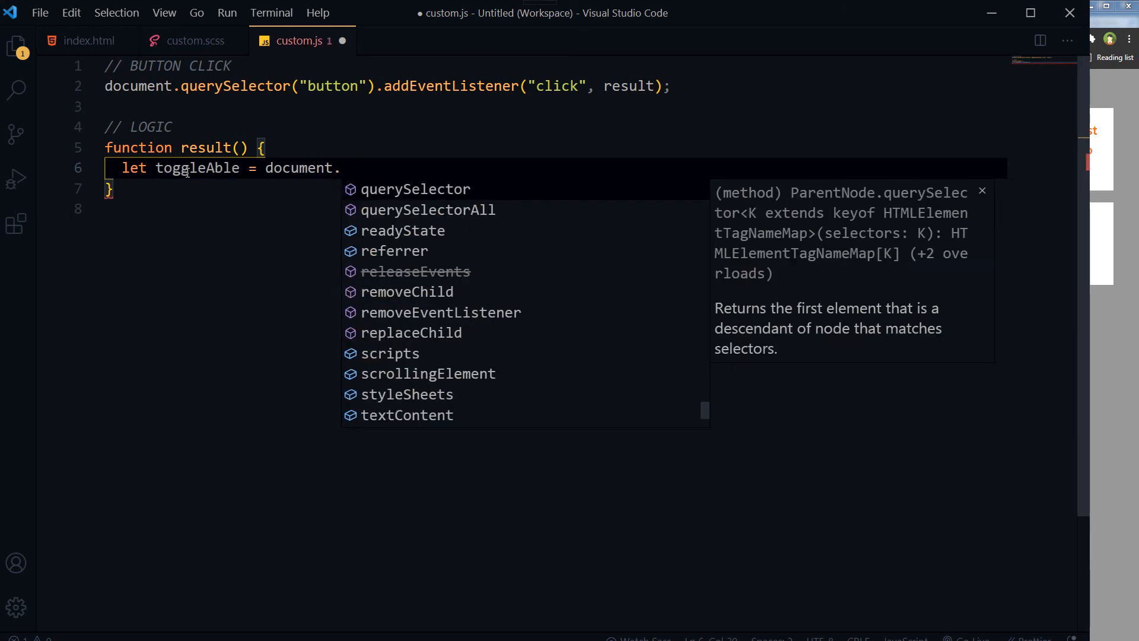
{"action": "type", "text": "querySelector"}
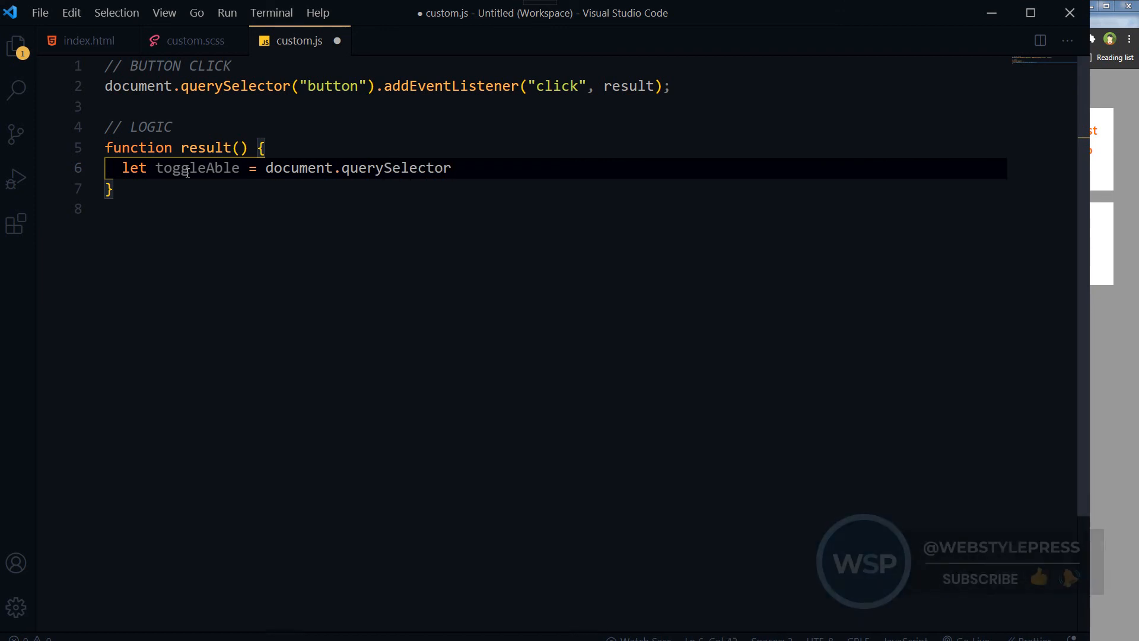
{"action": "type", "text": "('')"}
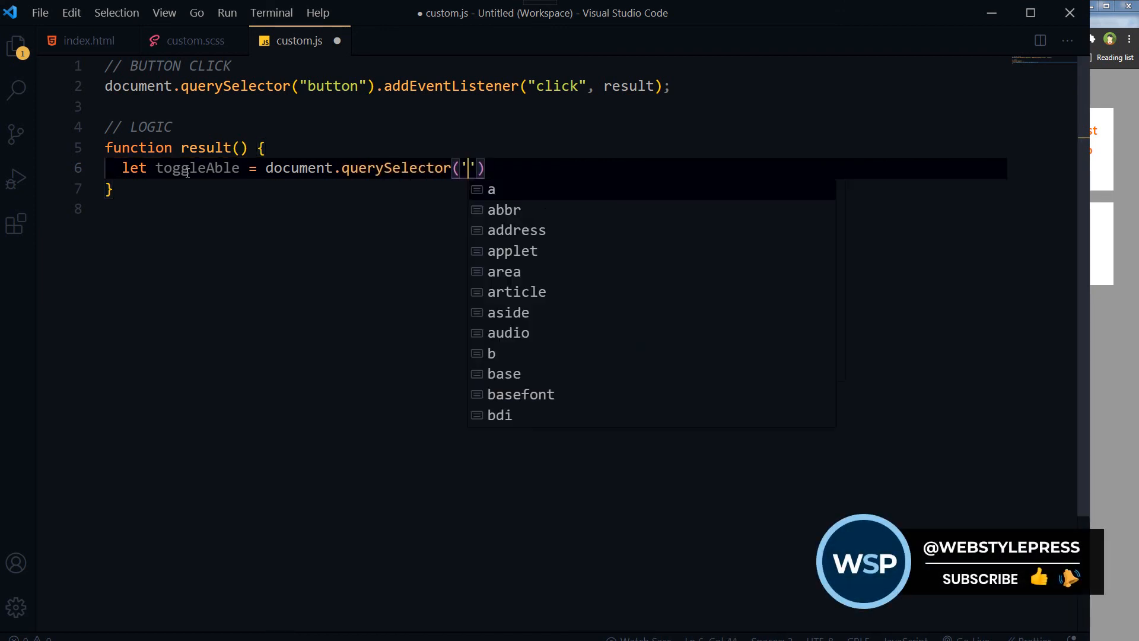
{"action": "type", "text": "."}
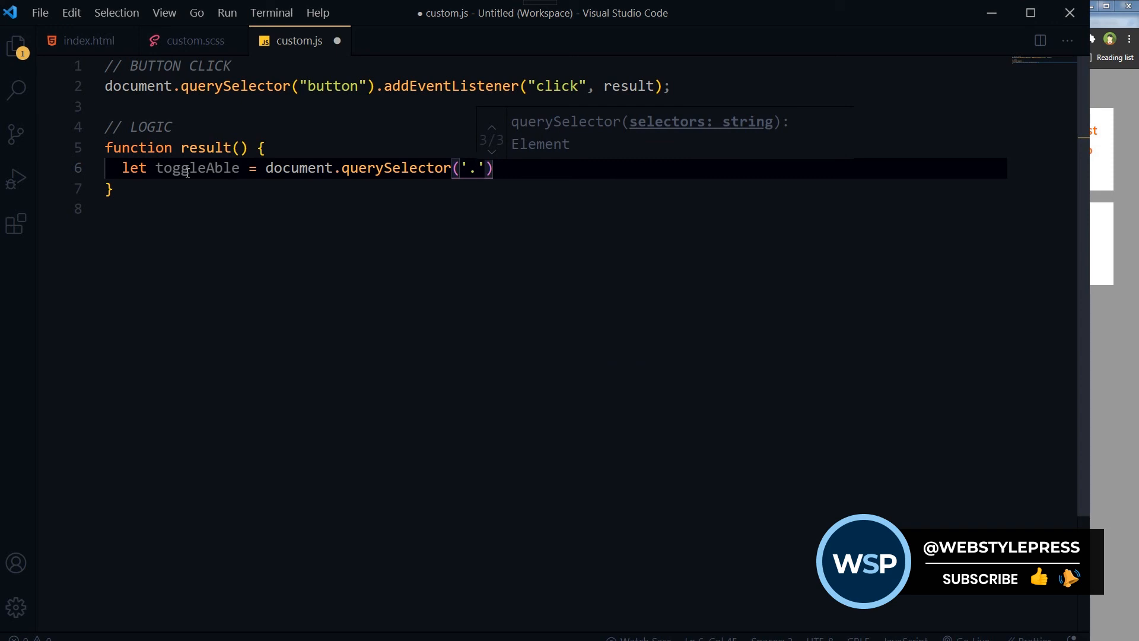
{"action": "type", "text": "toggl"}
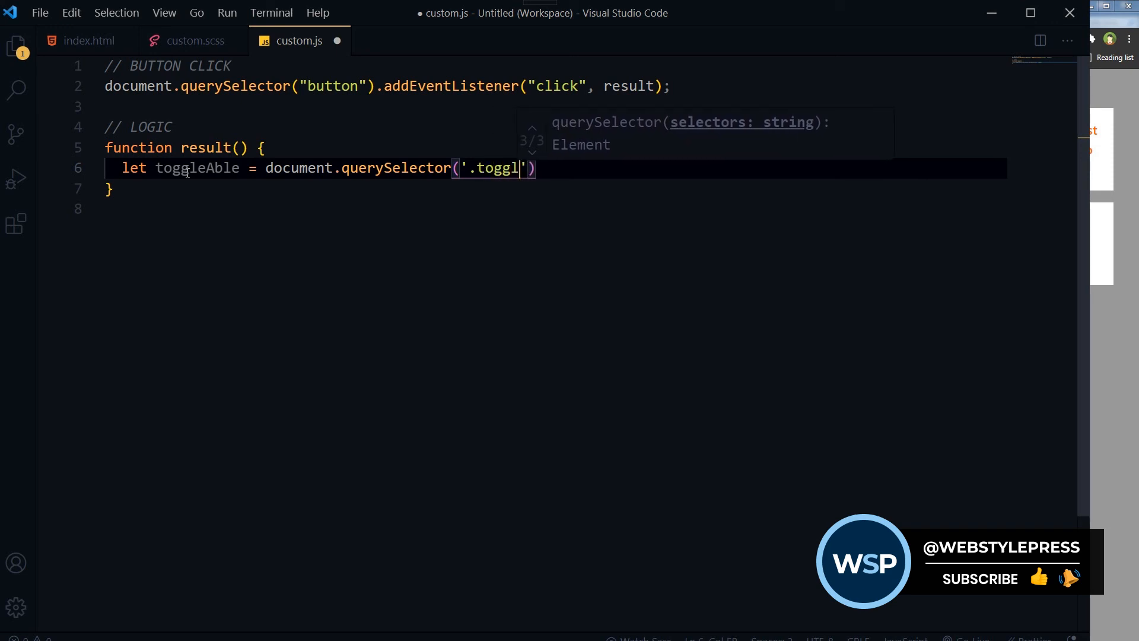
{"action": "type", "text": "eable"}
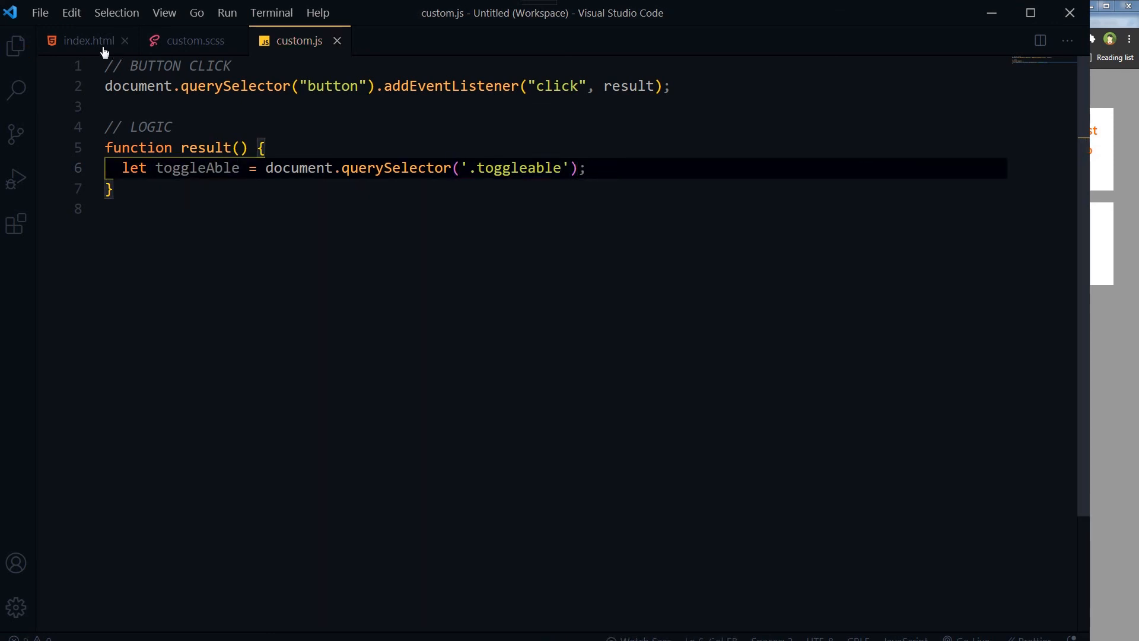
{"action": "left_click", "coordinate": [86, 40]}
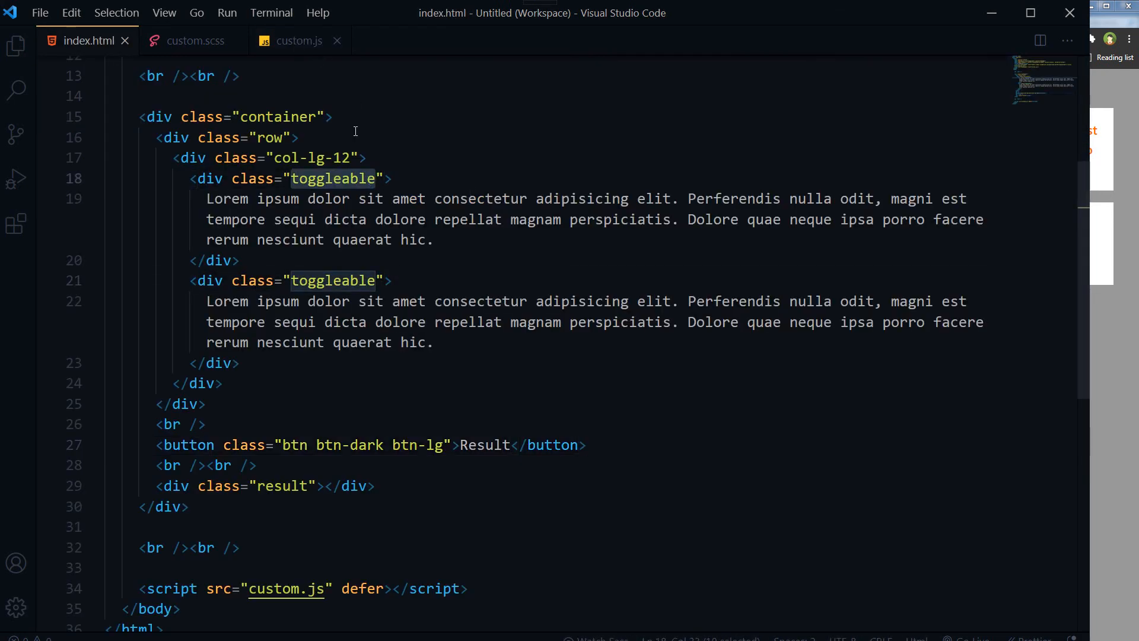
{"action": "left_click", "coordinate": [298, 39]}
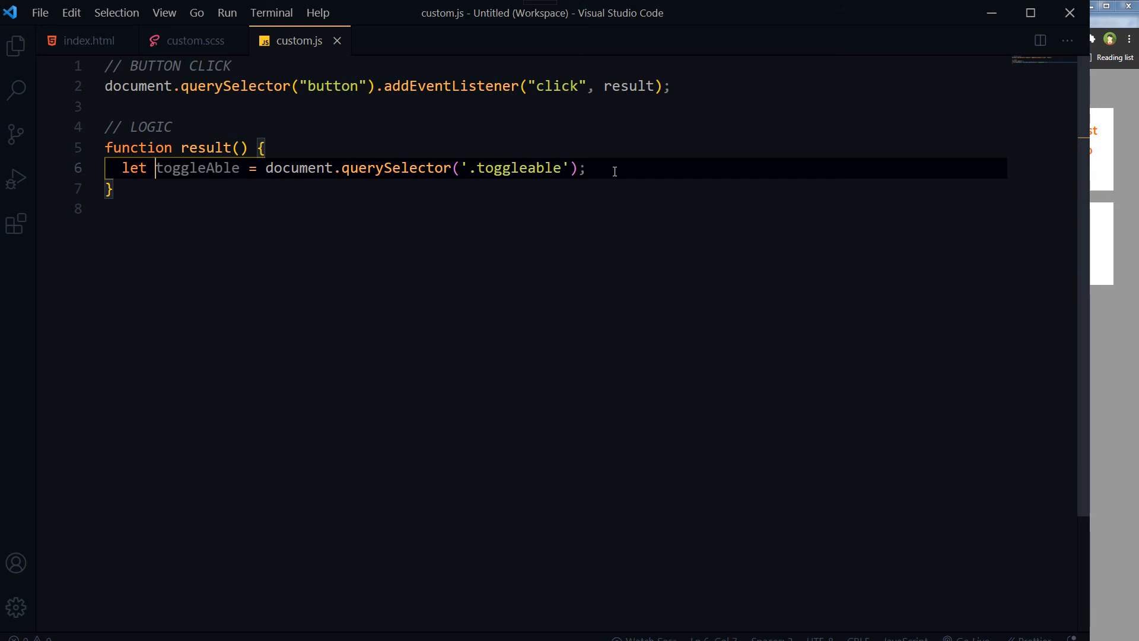
Add toggleAble.classList.toggle('active'); to result() and save custom.js.
{"action": "type", "text": "toggleAble"}
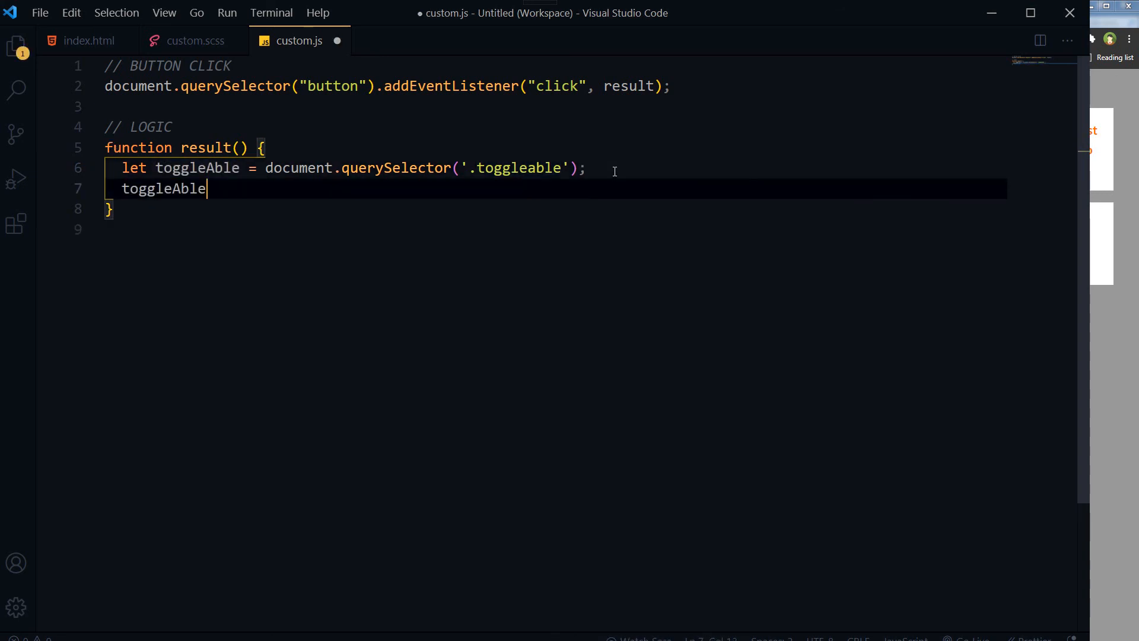
{"action": "type", "text": "."}
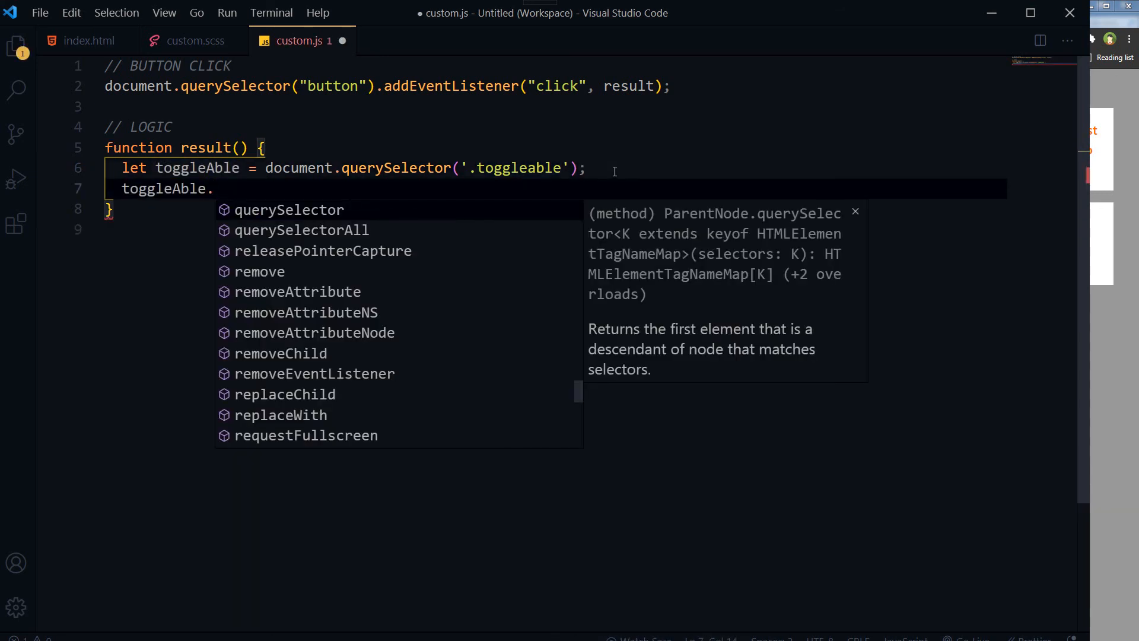
{"action": "key", "text": "Escape"}
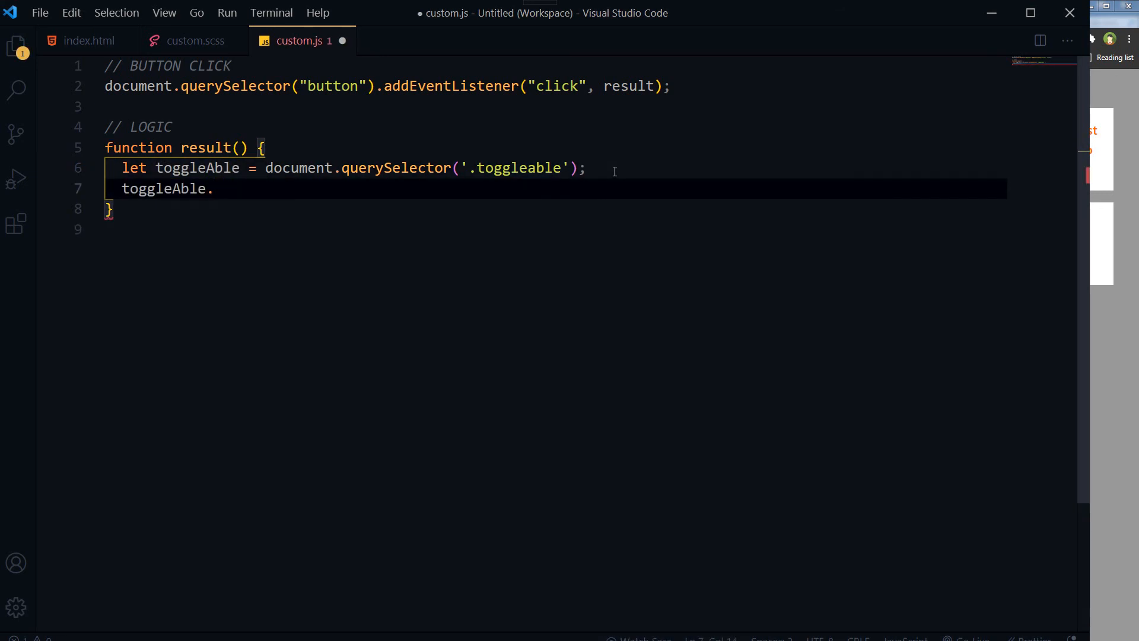
{"action": "type", "text": "classList"}
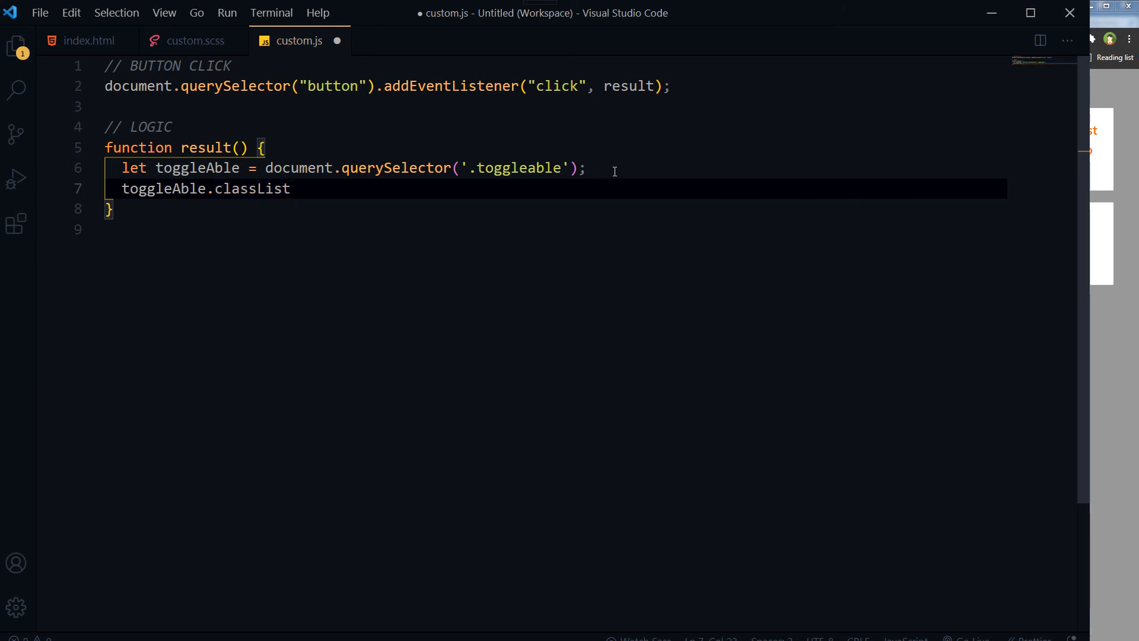
{"action": "type", "text": ".toggle("}
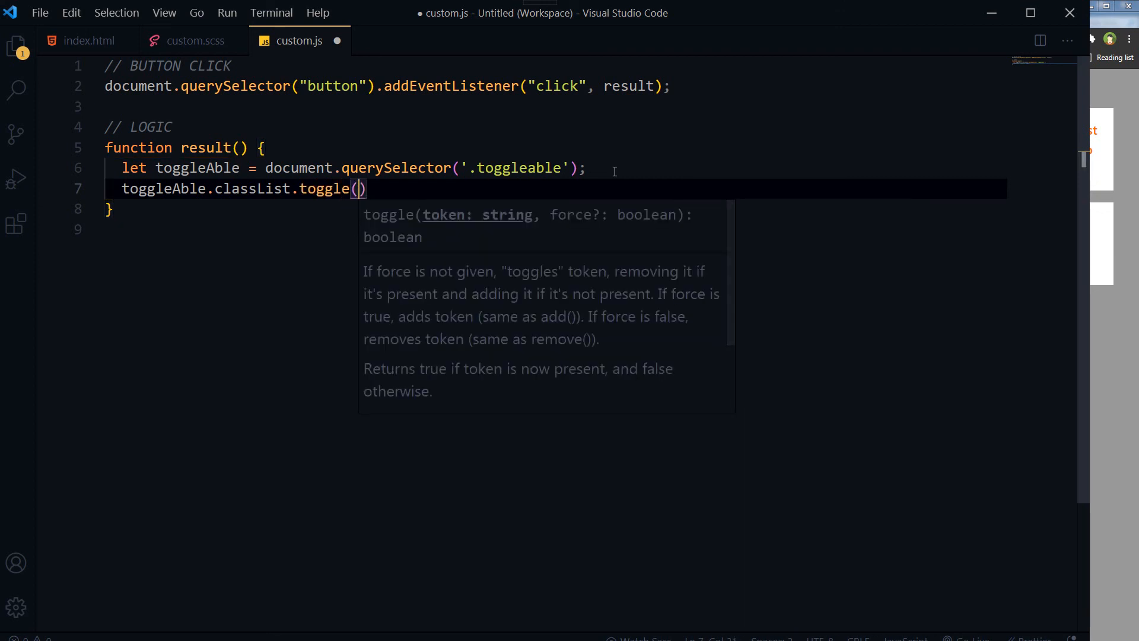
{"action": "type", "text": "'active'"}
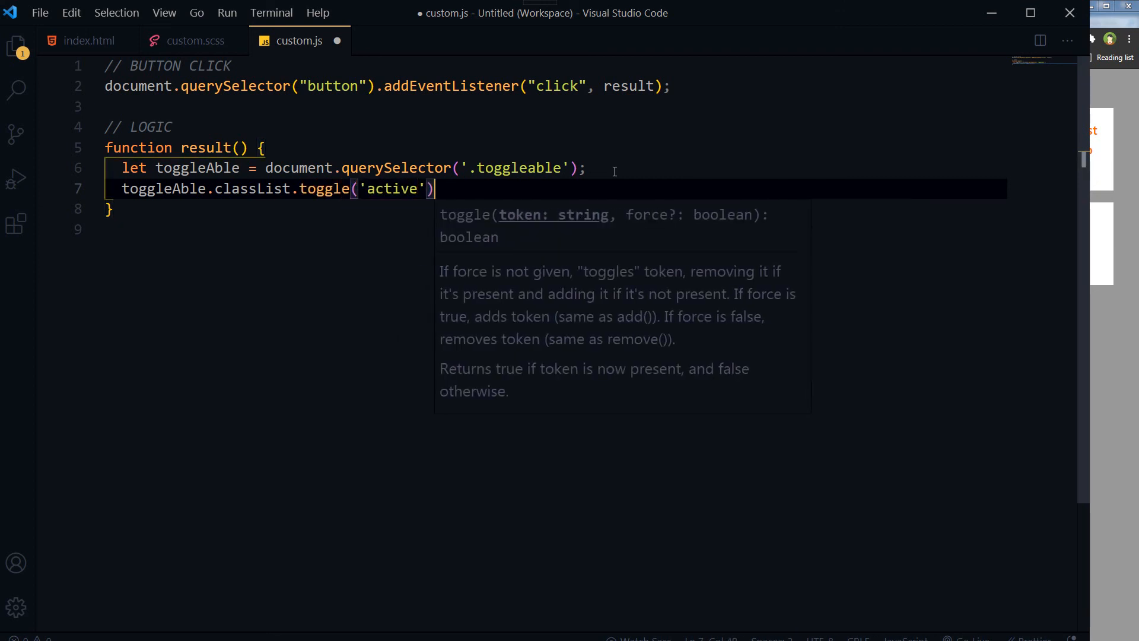
{"action": "type", "text": ";"}
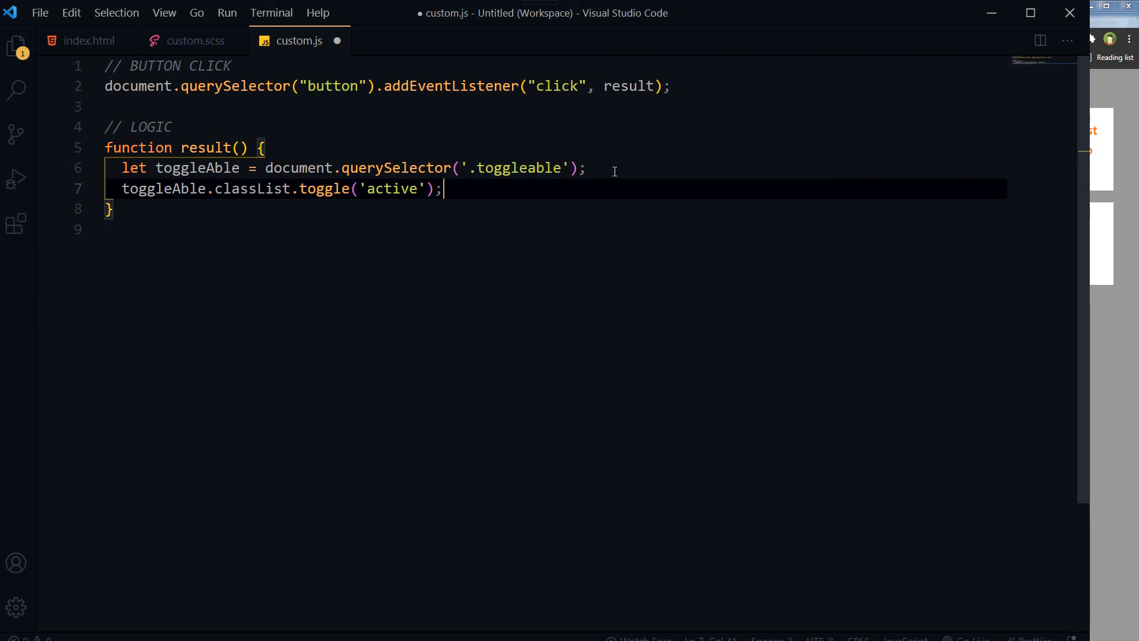
{"action": "key", "text": "ctrl+s"}
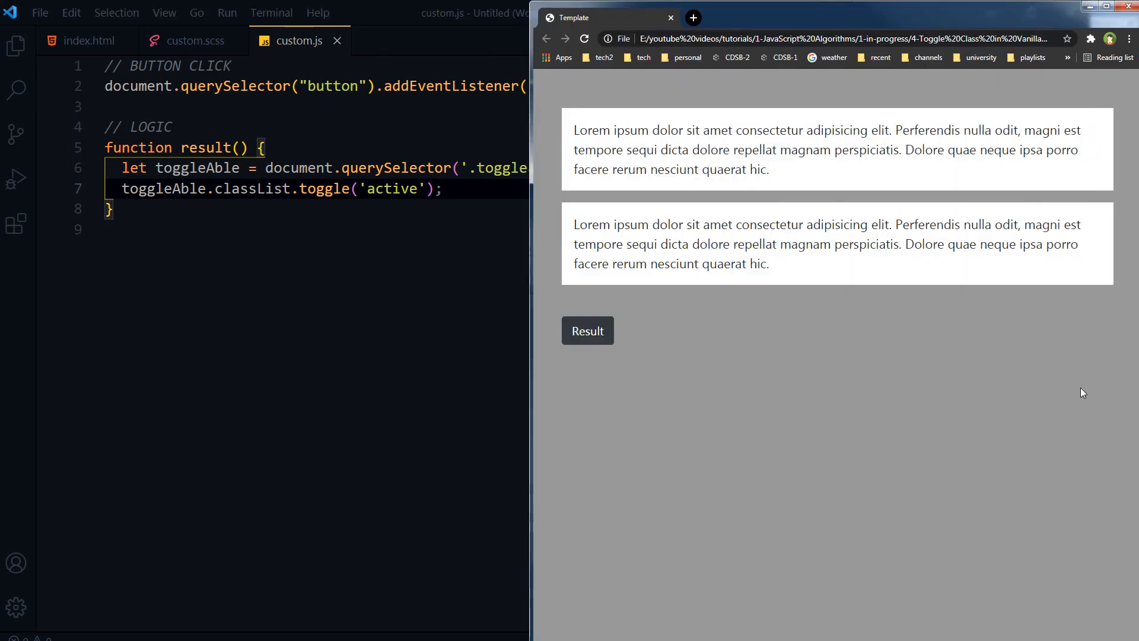
{"action": "left_click", "coordinate": [587, 330]}
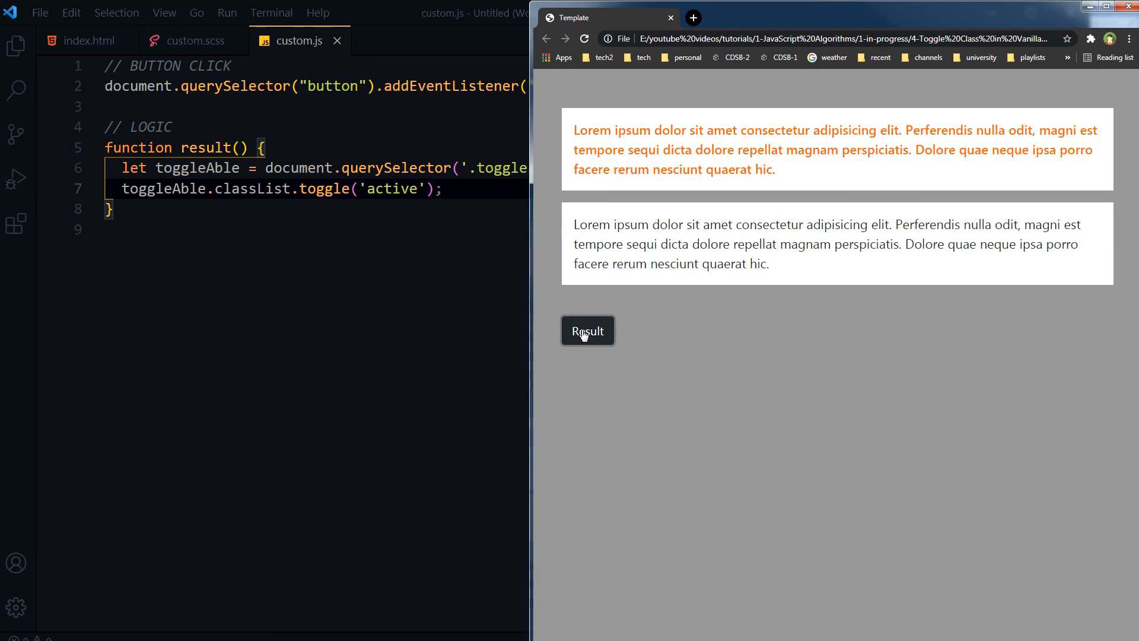
{"action": "left_click", "coordinate": [586, 330]}
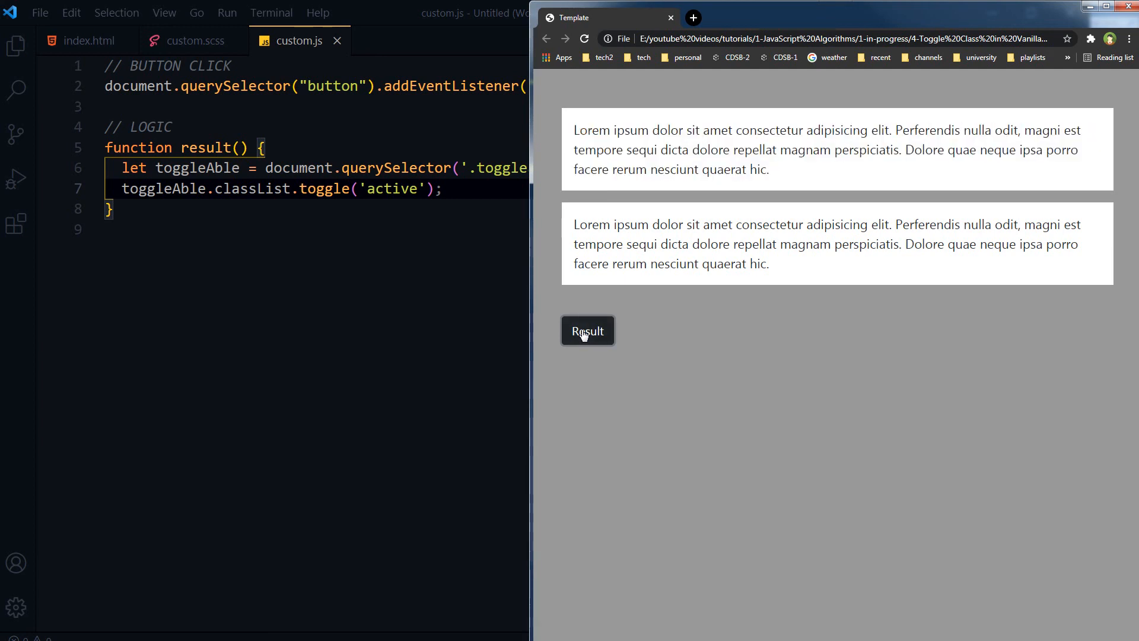
{"action": "left_click", "coordinate": [587, 330]}
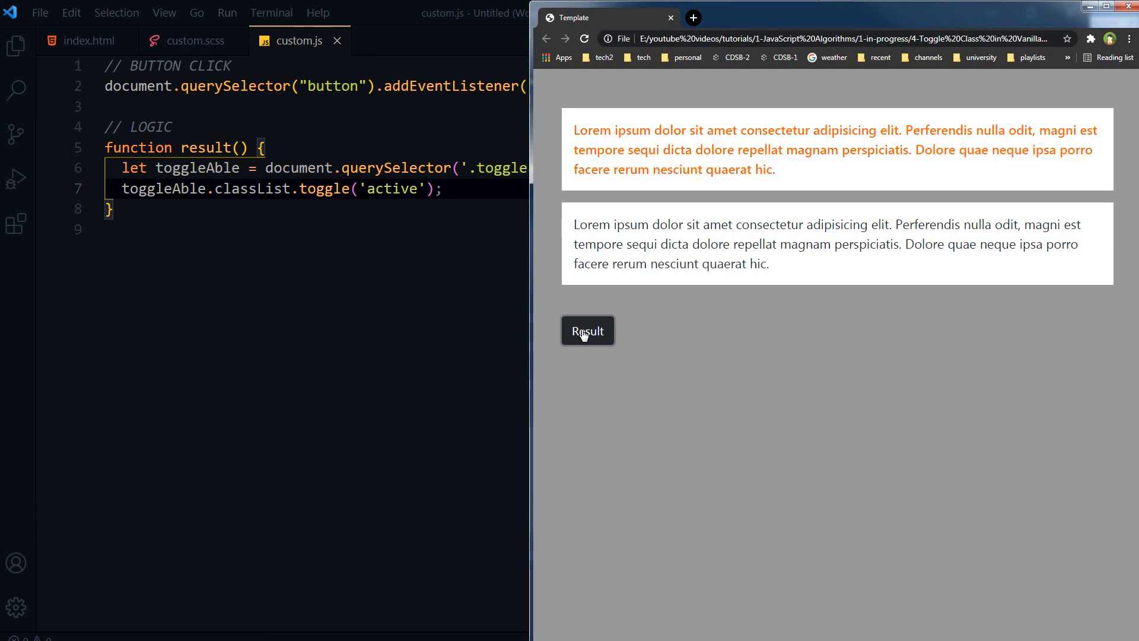
{"action": "left_click", "coordinate": [587, 330]}
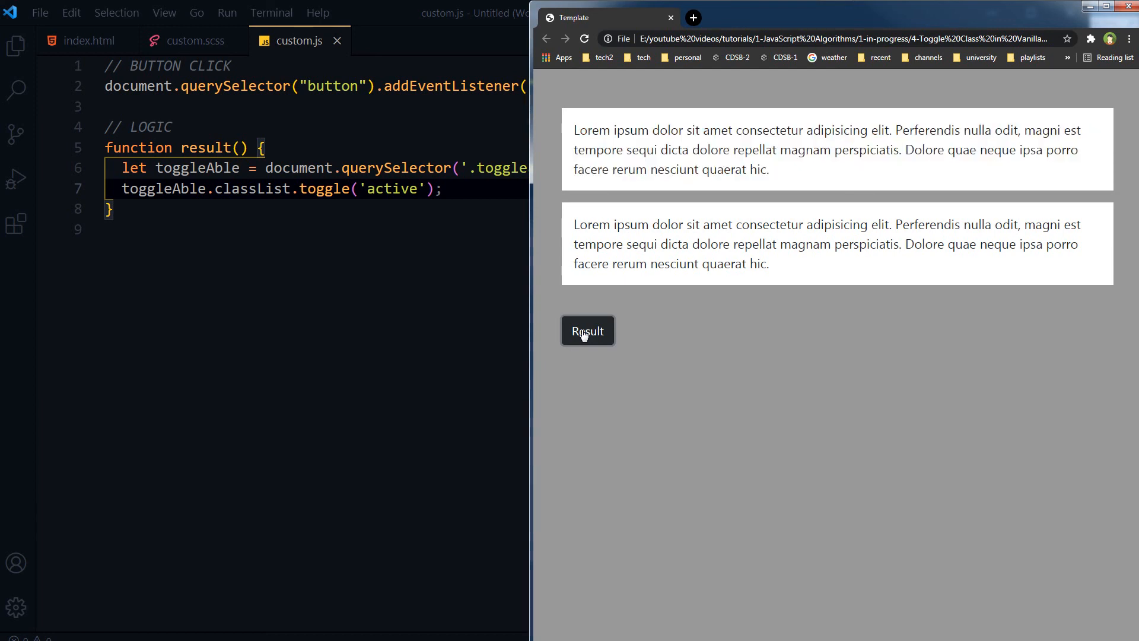
{"action": "mouse_move", "coordinate": [368, 168]}
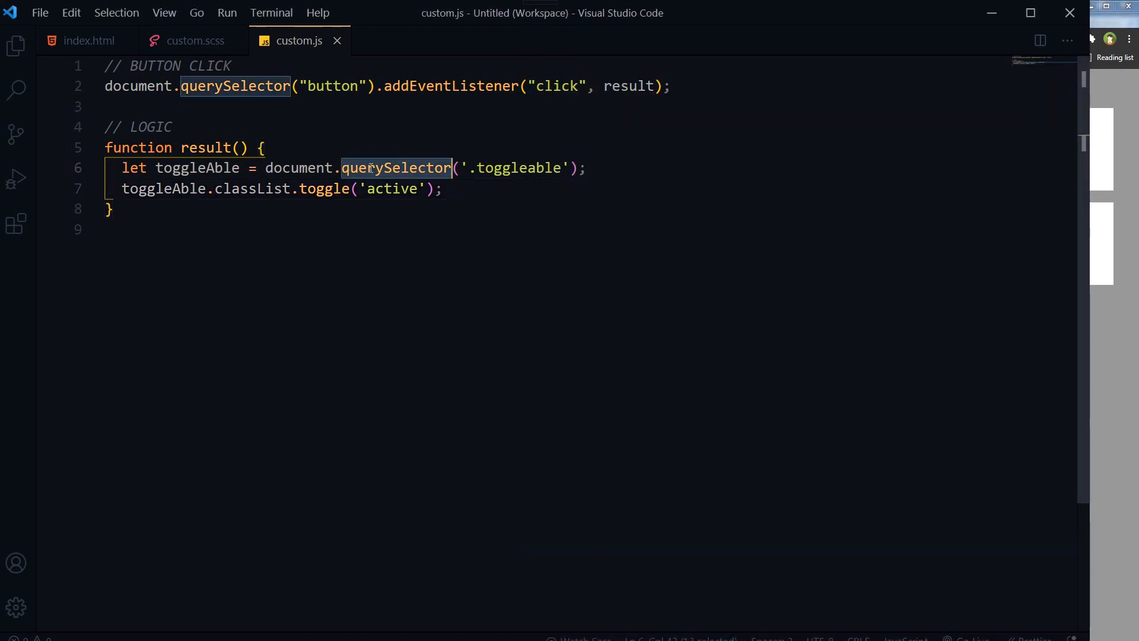
{"action": "mouse_move", "coordinate": [395, 168]}
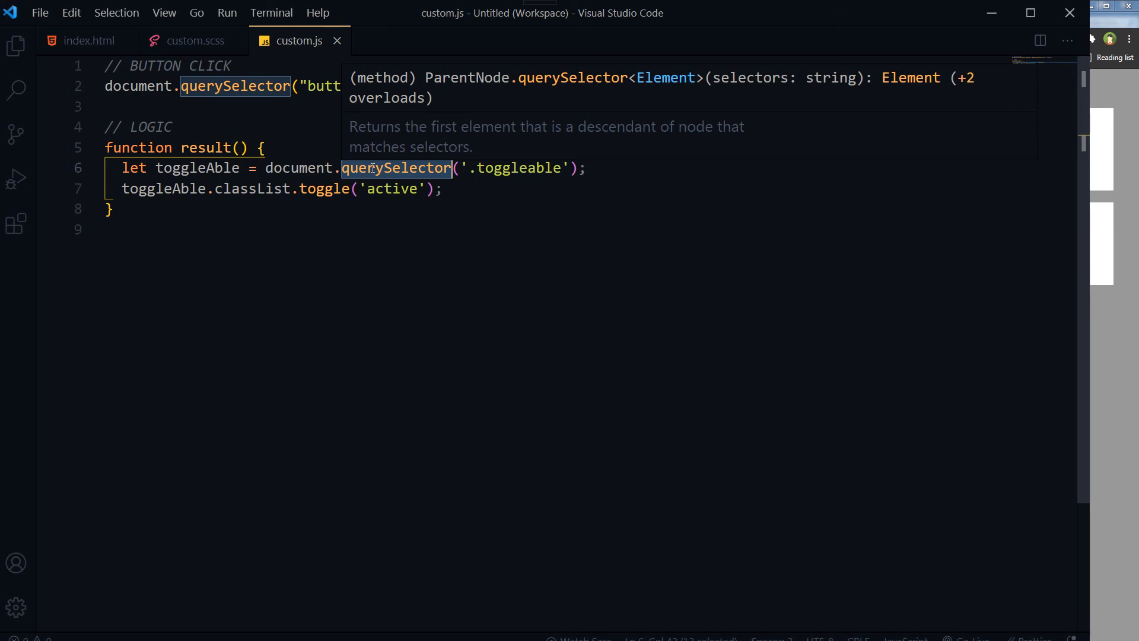
{"action": "left_click", "coordinate": [370, 246]}
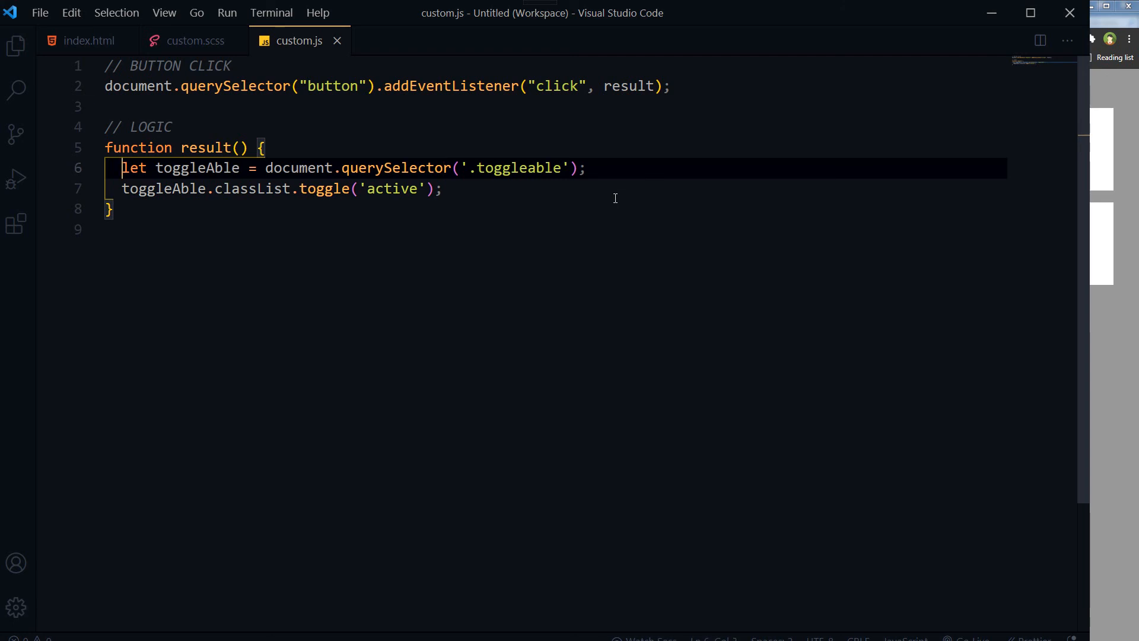
{"action": "key", "text": "ctrl+/"}
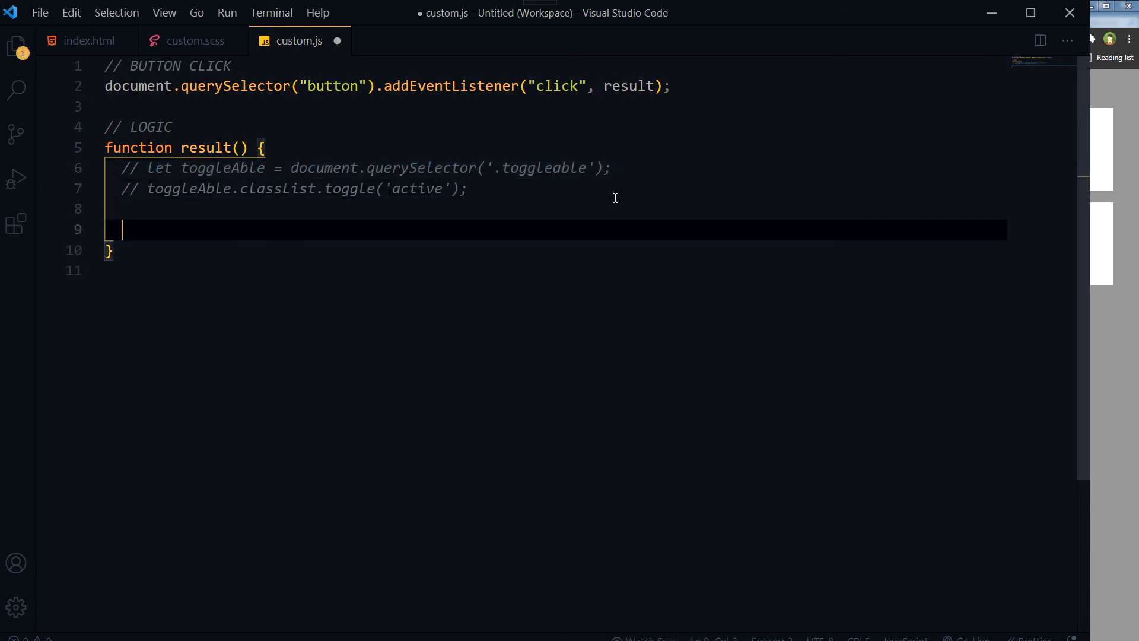
Add let toggleAble = document.querySelectorAll('.toggleable'); with a blank line below it.
{"action": "type", "text": "let toggleAble = document.querySelector('.toggleable');"}
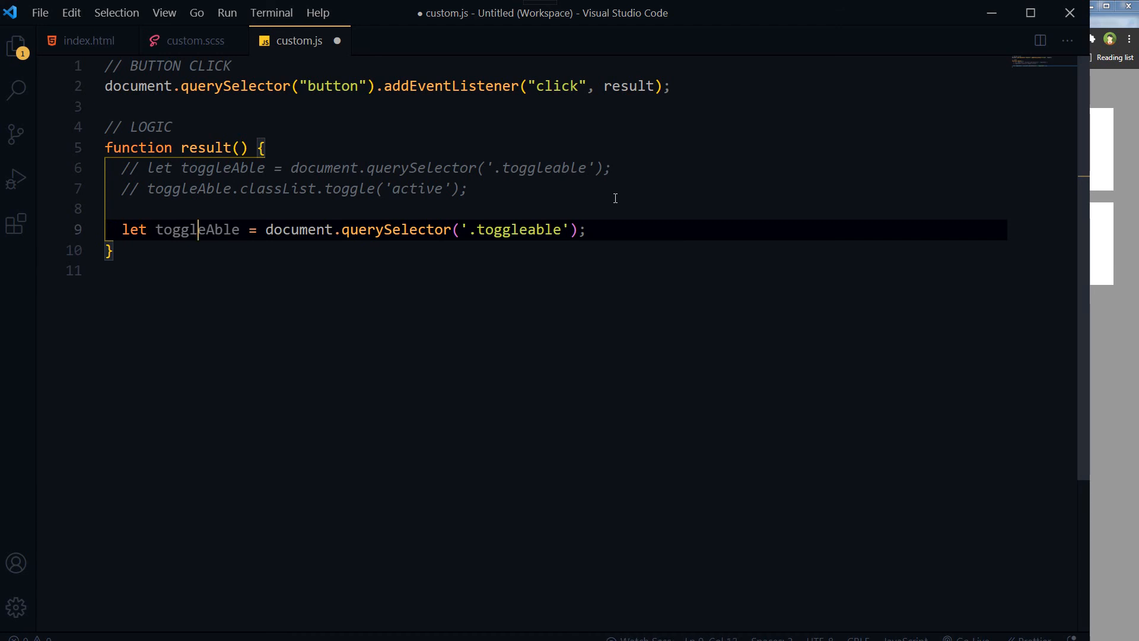
{"action": "left_click", "coordinate": [419, 230]}
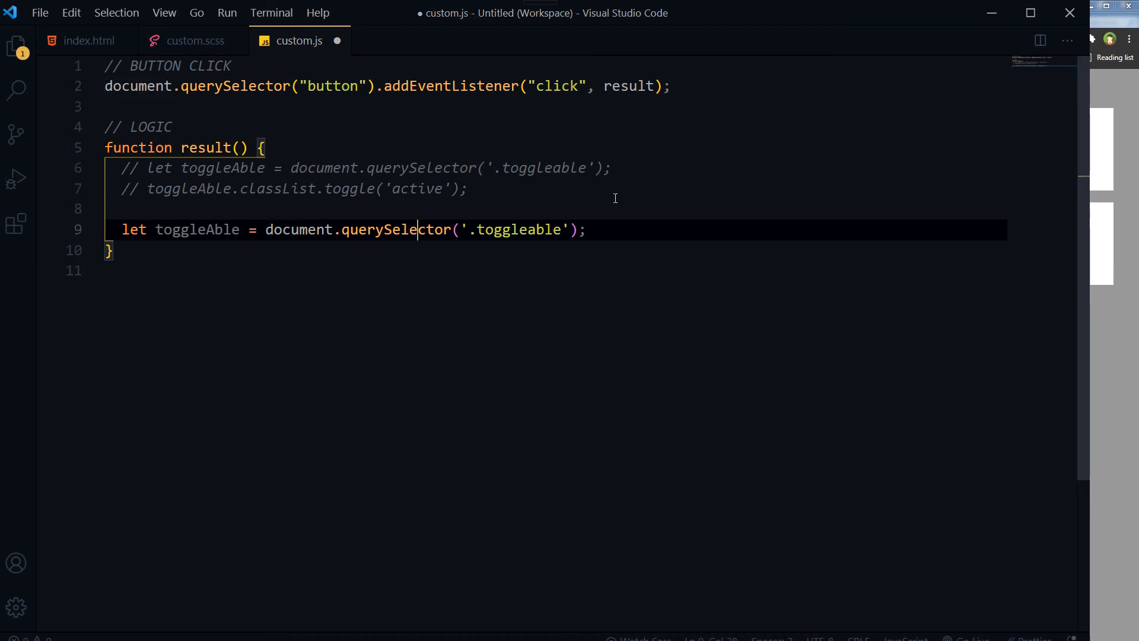
{"action": "type", "text": "All"}
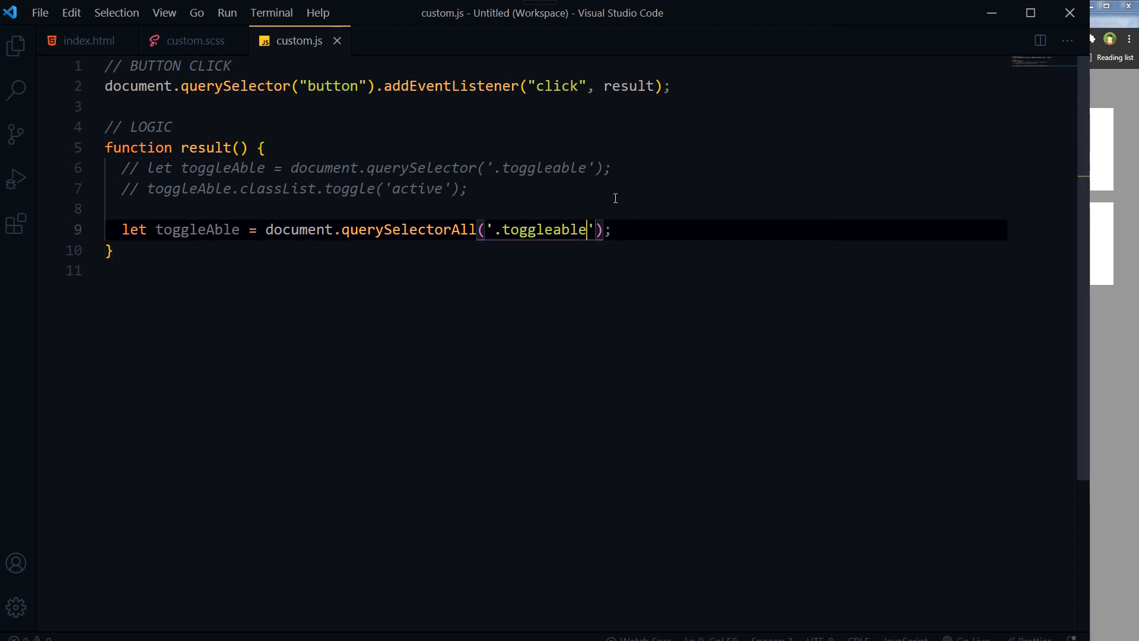
{"action": "double_click", "coordinate": [543, 230]}
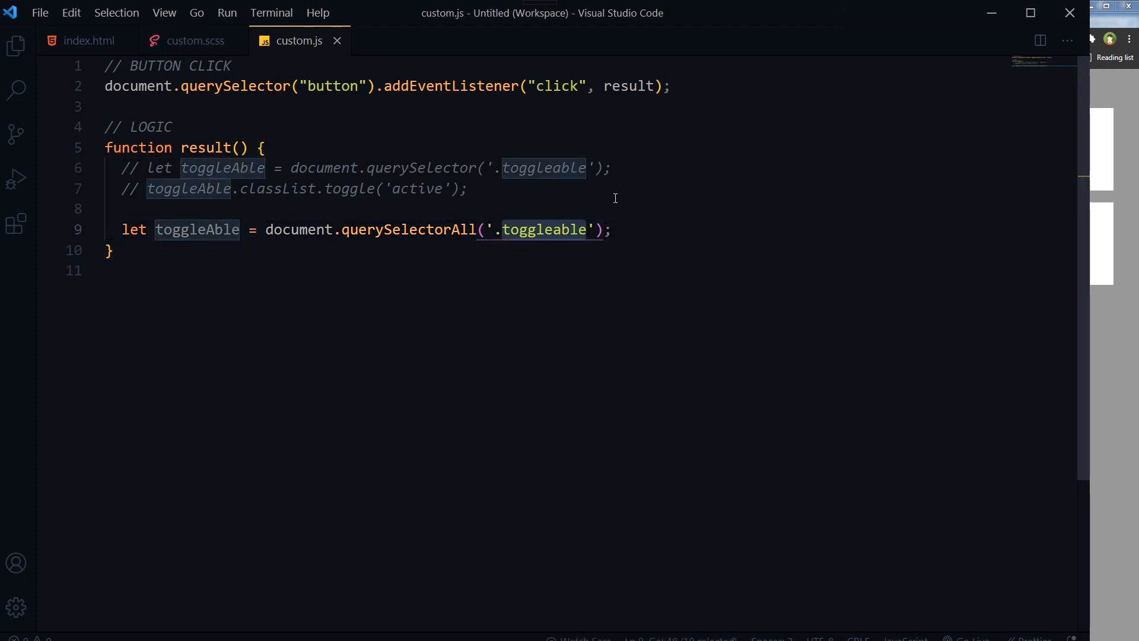
{"action": "key", "text": "enter"}
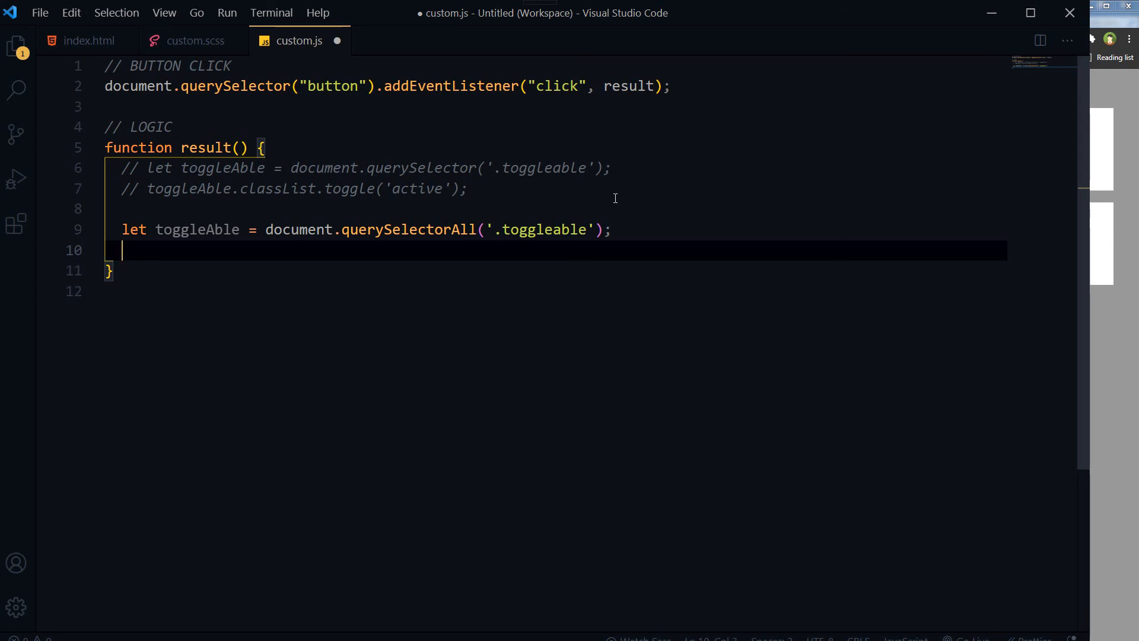
Write the loop header for(let x of toggleAble) { inside result().
{"action": "type", "text": "for"}
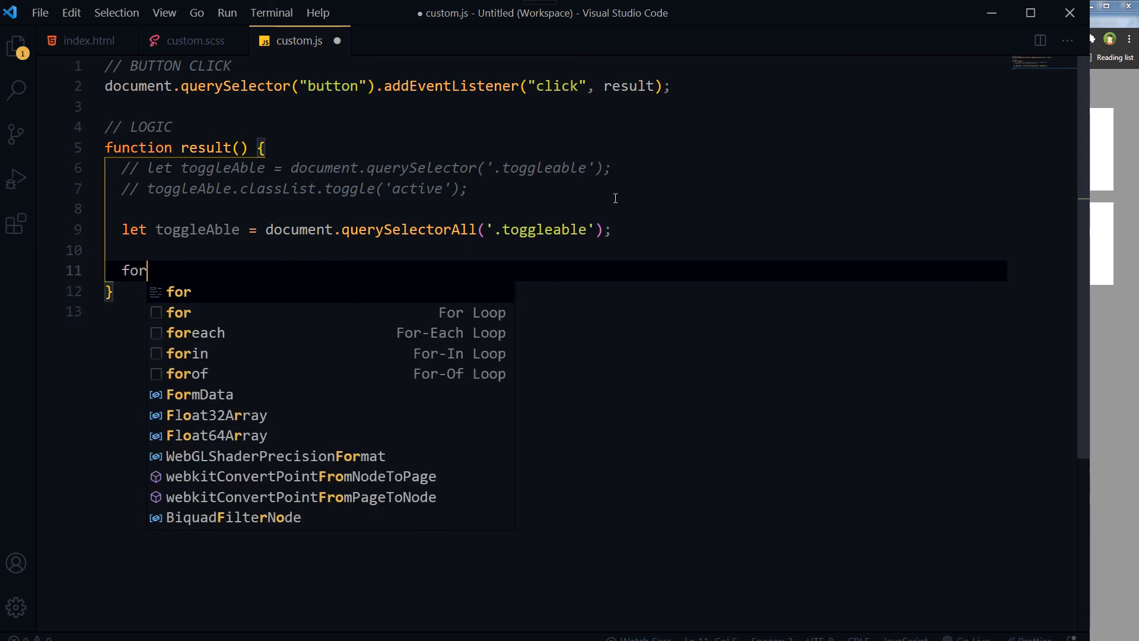
{"action": "type", "text": "(l"}
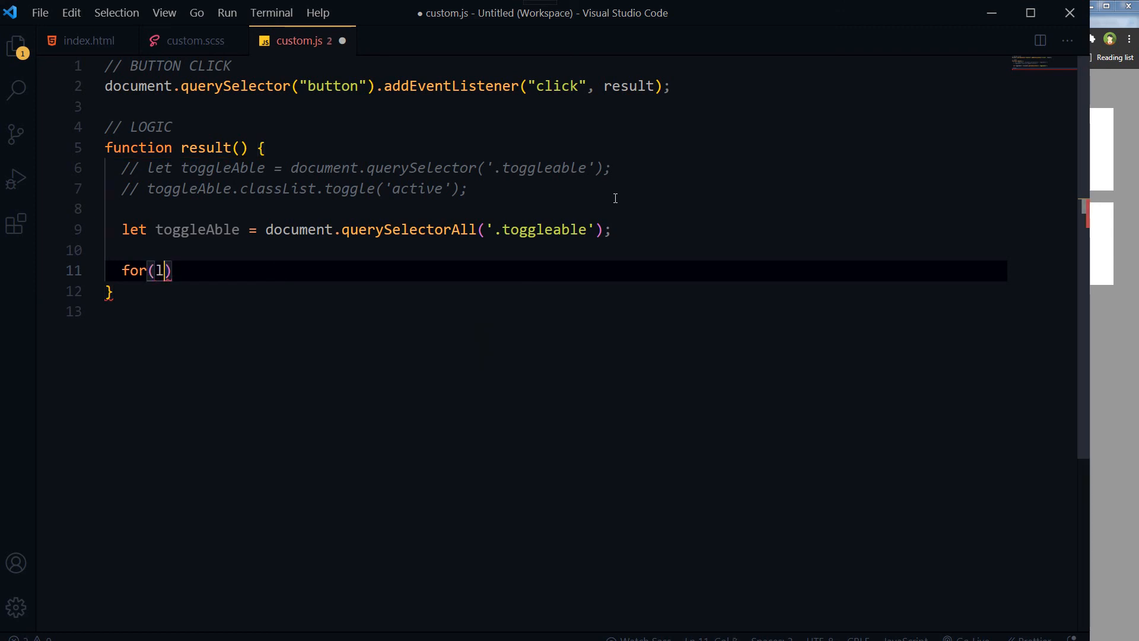
{"action": "type", "text": "et"}
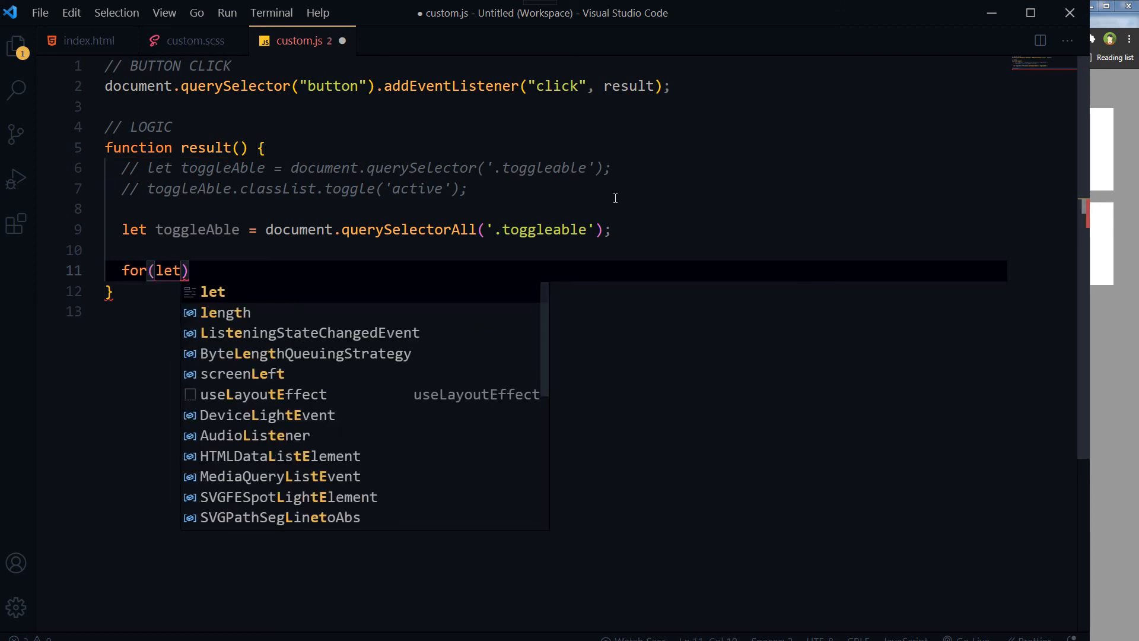
{"action": "type", "text": "x"}
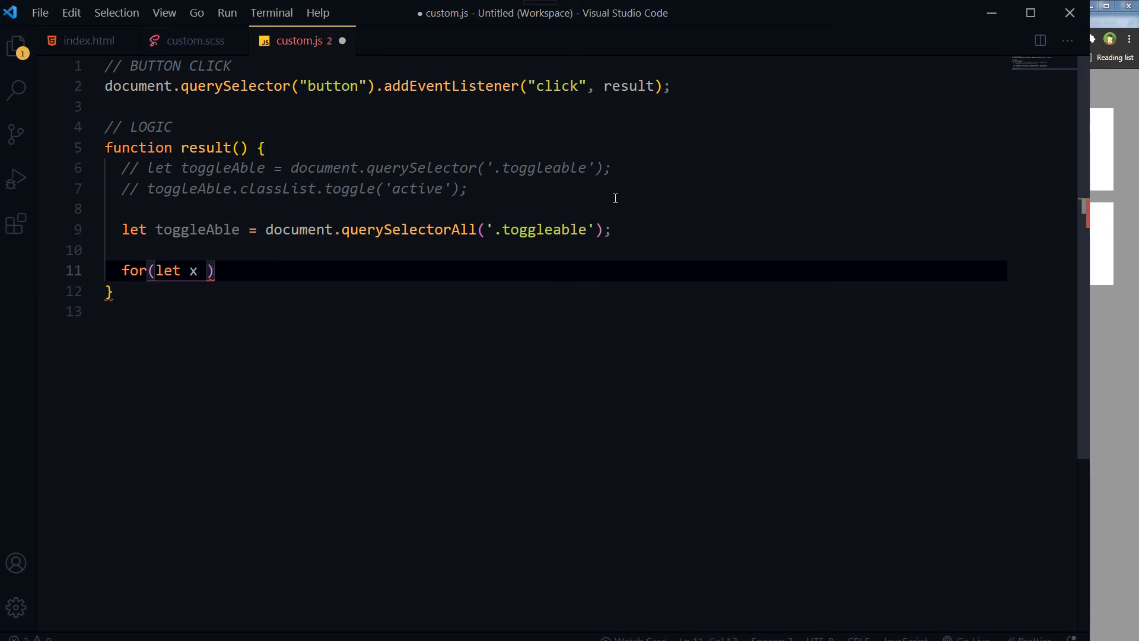
{"action": "type", "text": "of"}
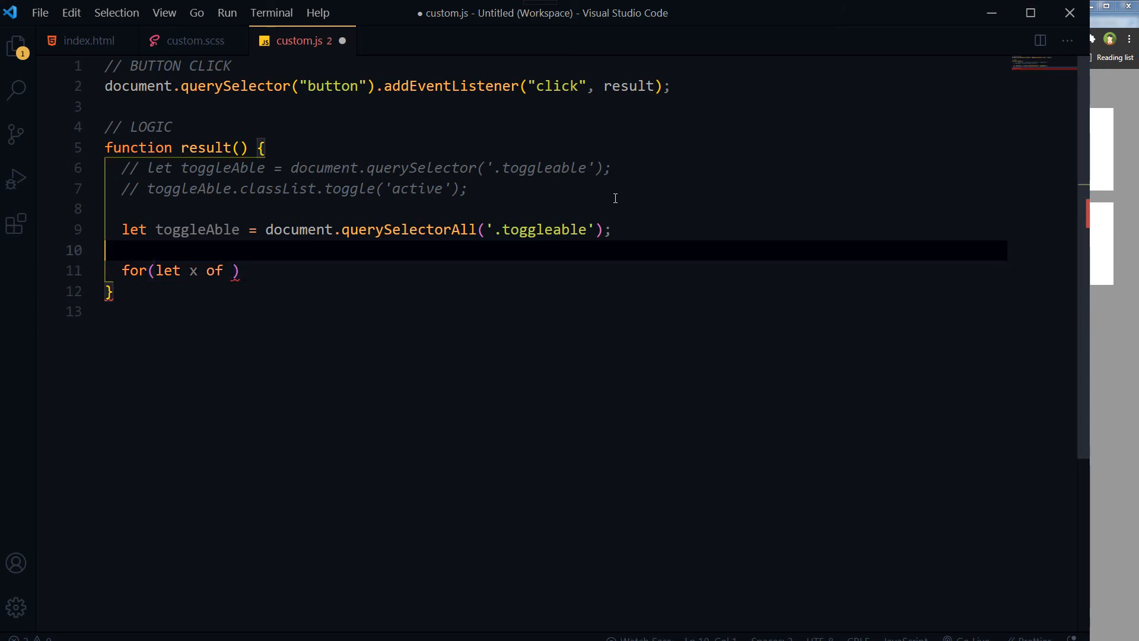
{"action": "double_click", "coordinate": [197, 229]}
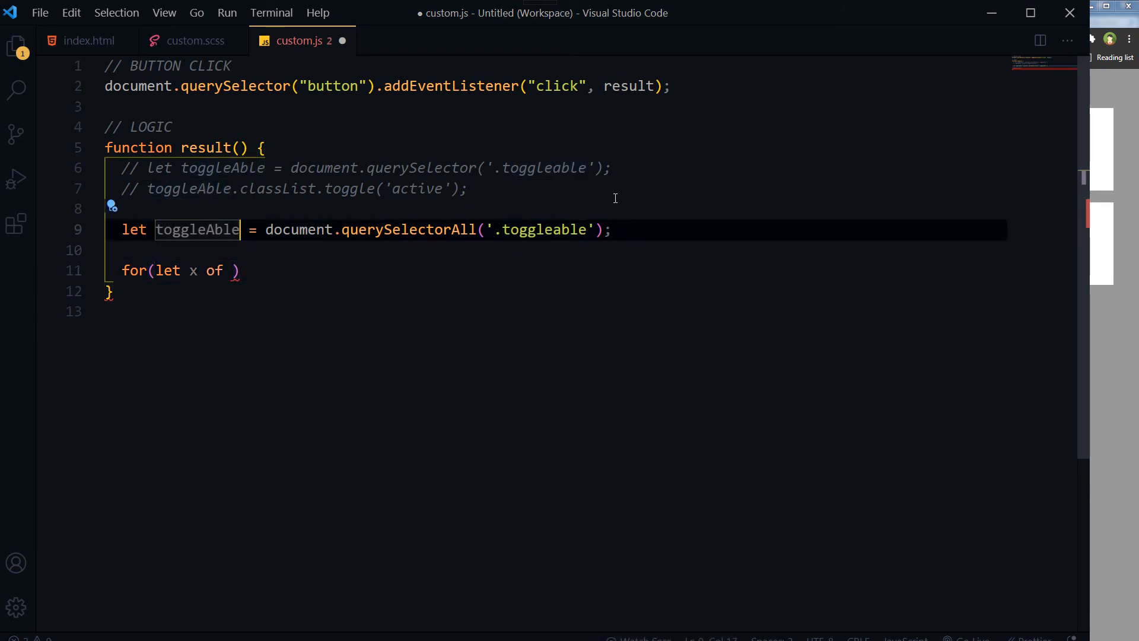
{"action": "type", "text": "toggleAble"}
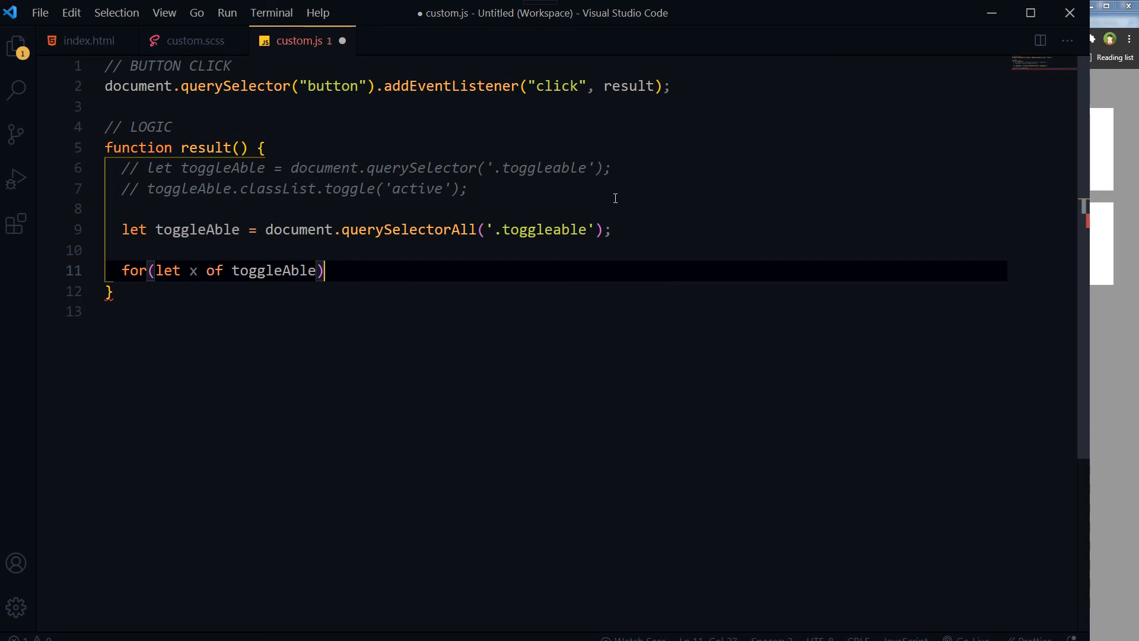
{"action": "type", "text": "{"}
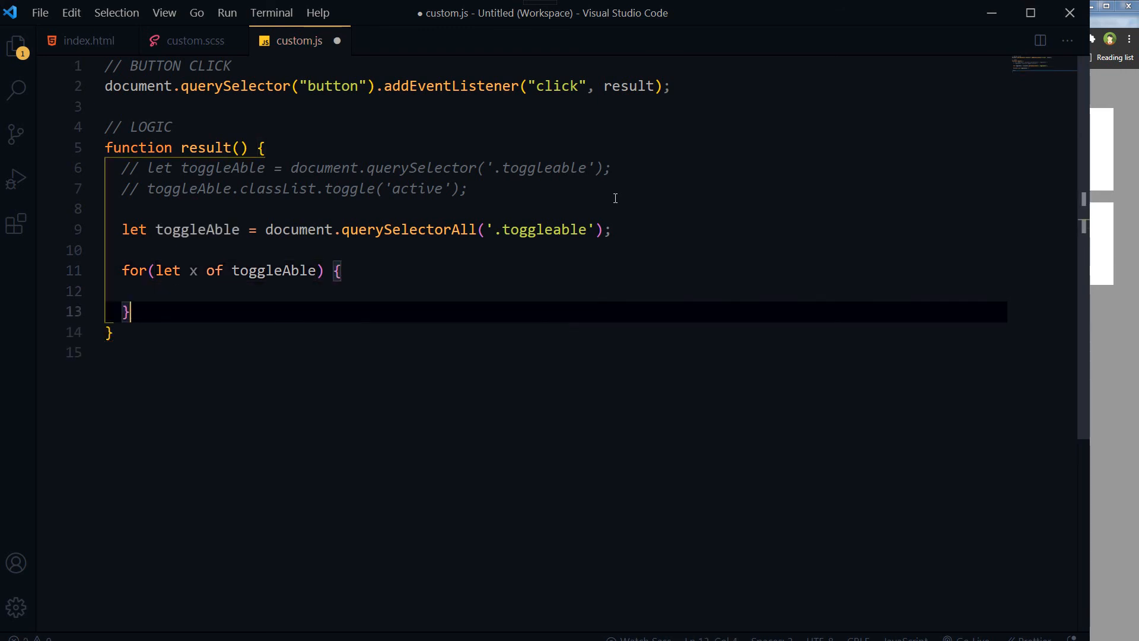
Put x.classList.toggle('active') inside the loop and save the script.
{"action": "type", "text": "x.c"}
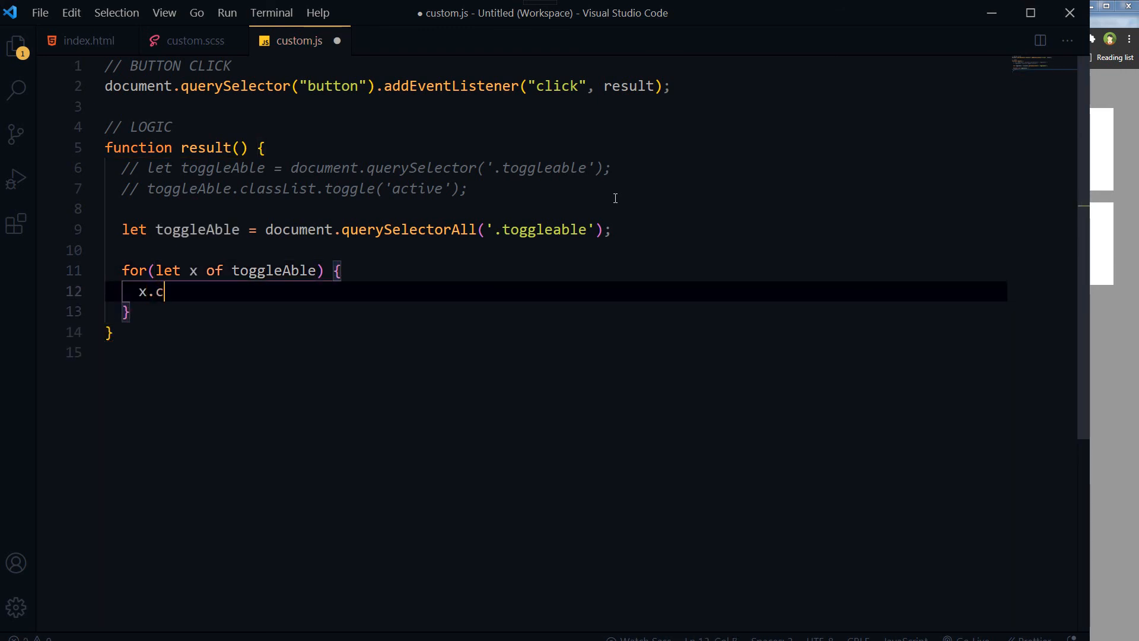
{"action": "type", "text": "lassList"}
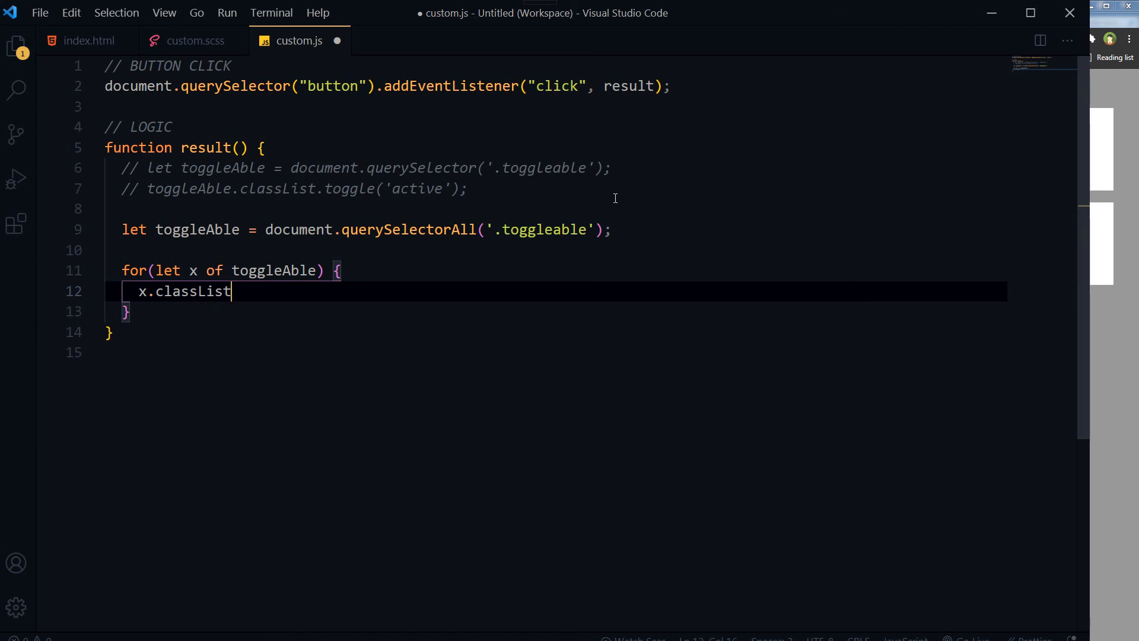
{"action": "type", "text": ".t"}
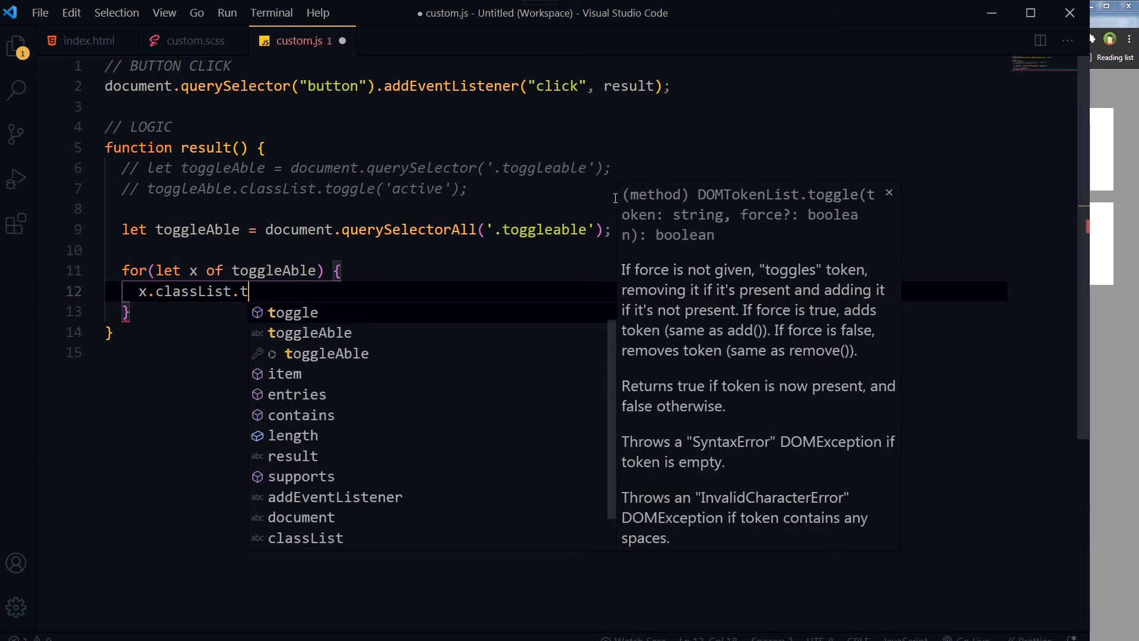
{"action": "type", "text": "oggle"}
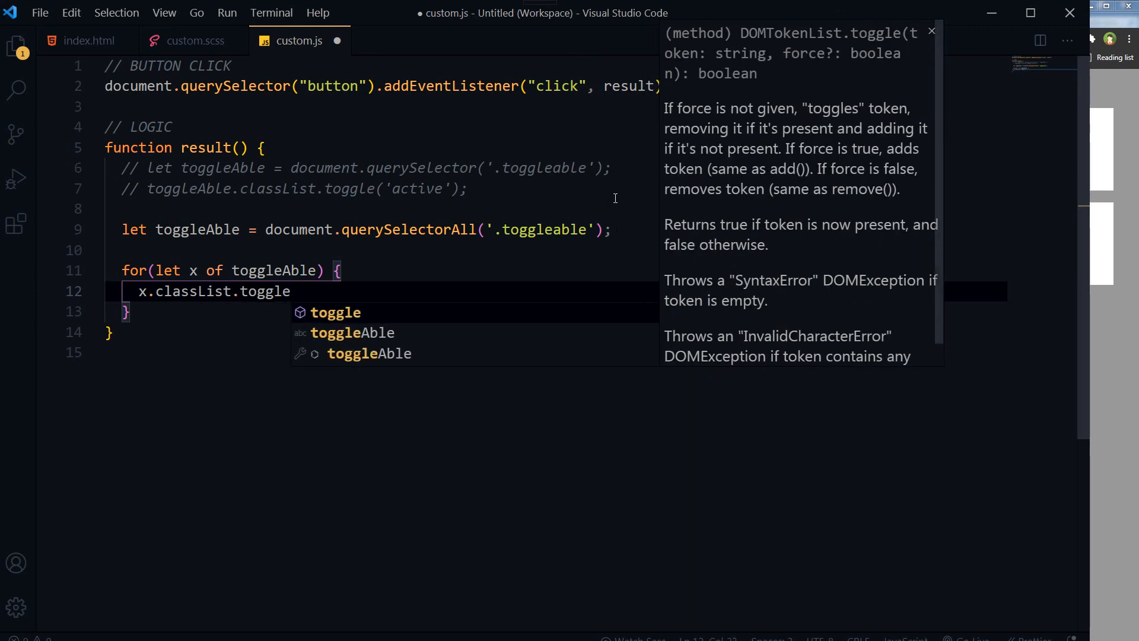
{"action": "type", "text": "('active');"}
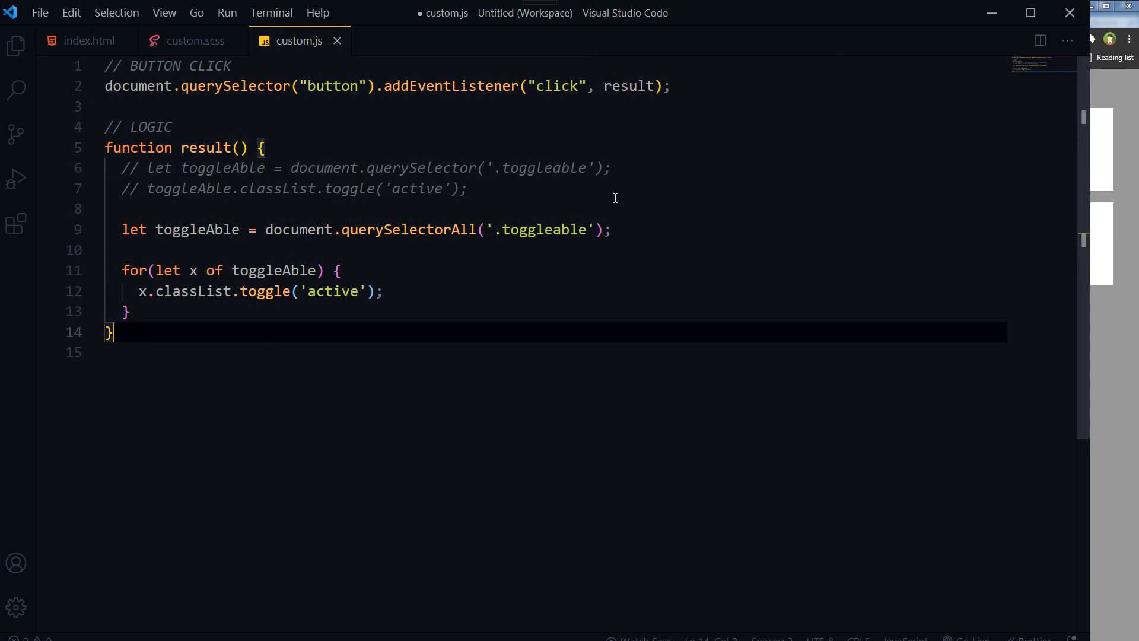
{"action": "key", "text": "ctrl+s"}
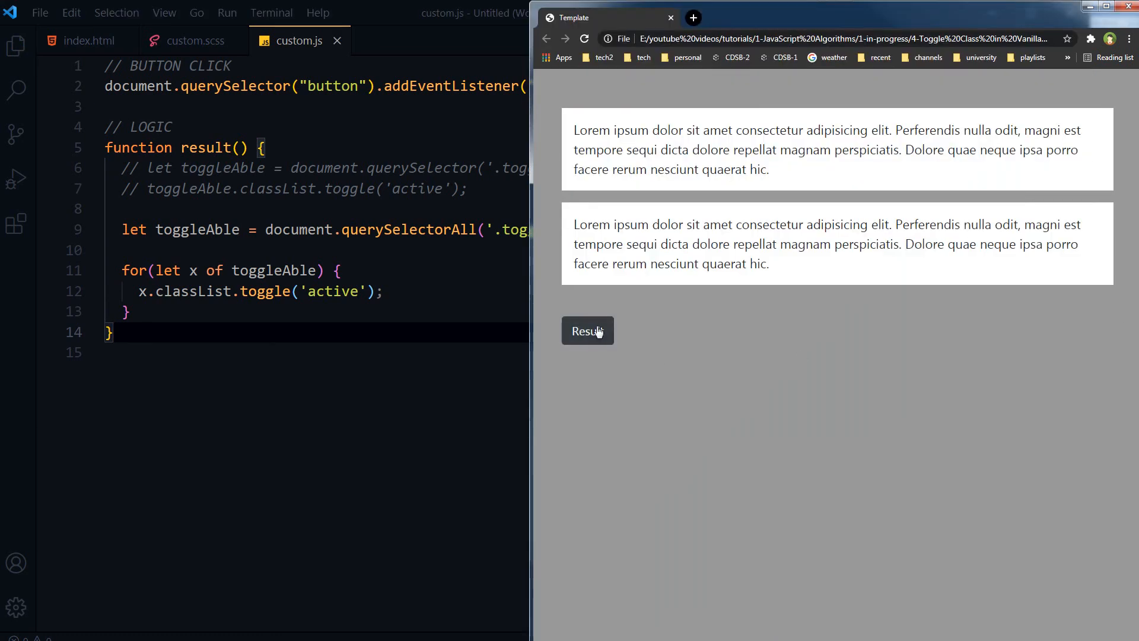
Click Result three times, watching both divs gain, lose and regain the active class.
{"action": "left_click", "coordinate": [586, 330]}
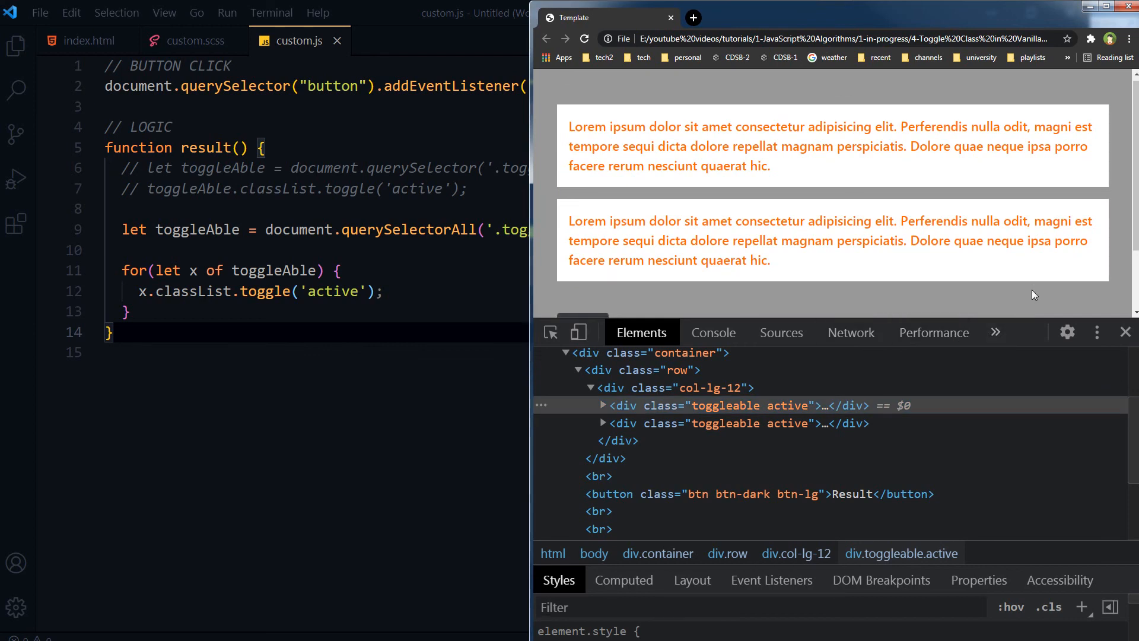
{"action": "left_click", "coordinate": [582, 271]}
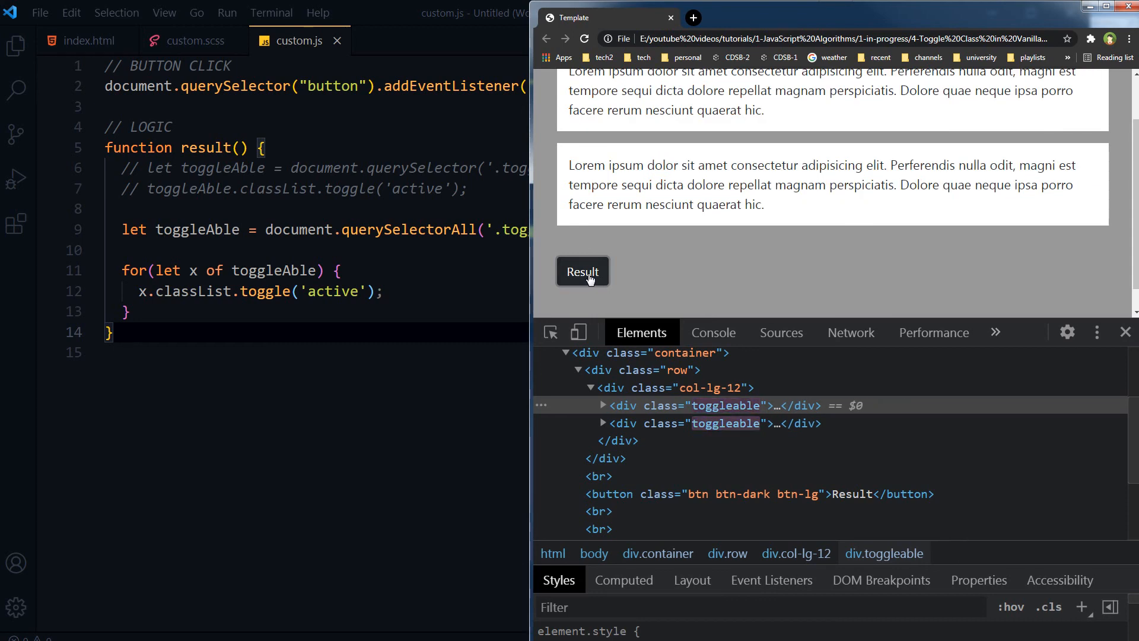
{"action": "left_click", "coordinate": [582, 271]}
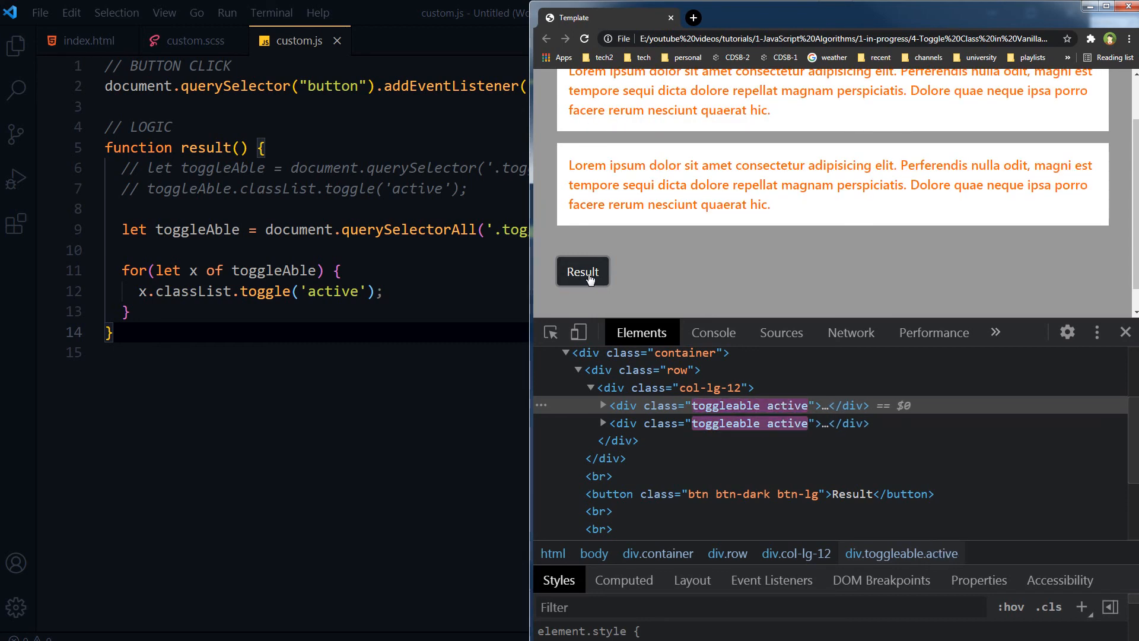